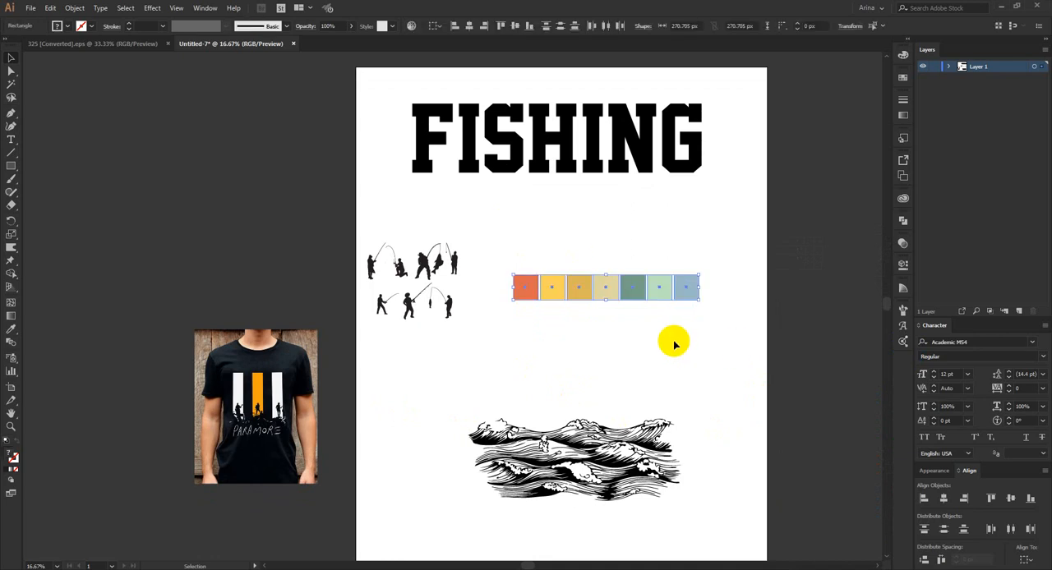
- Deselect the swatches, zoom on the silhouettes and nudge the t-shirt reference photo
{"action": "left_click", "coordinate": [416, 419]}
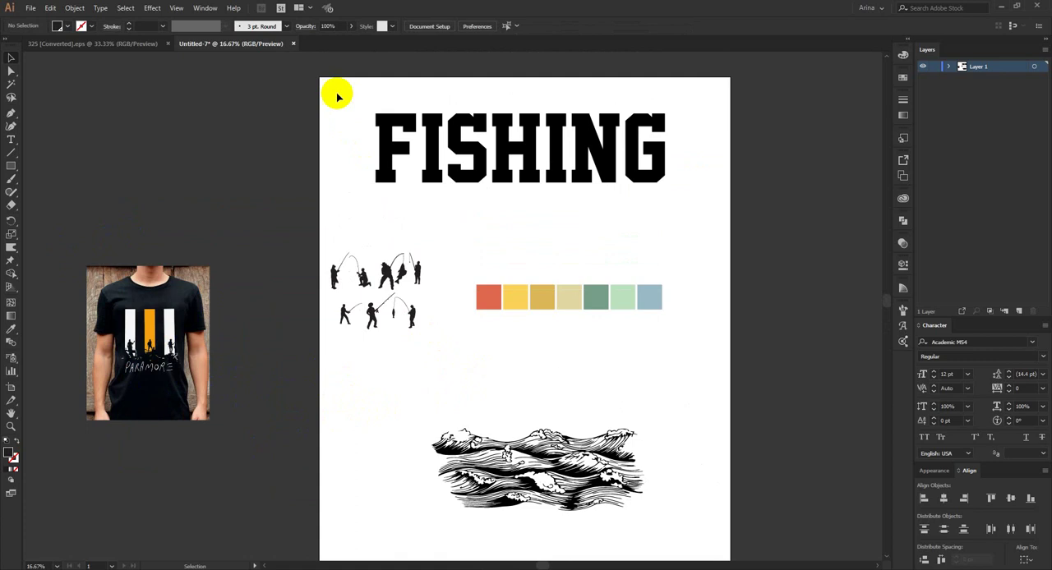
{"action": "left_click", "coordinate": [519, 146]}
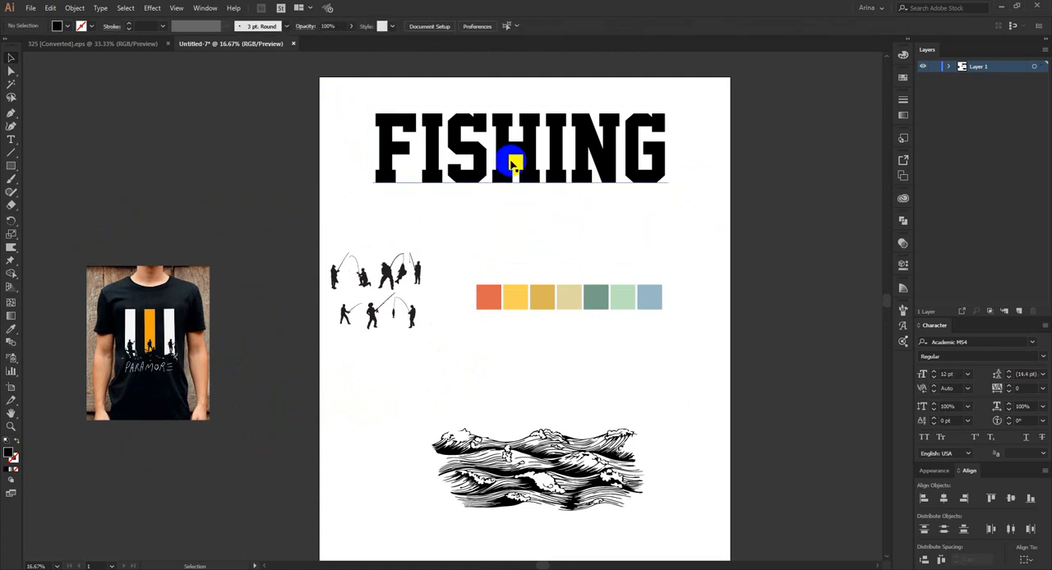
{"action": "left_click_drag", "start_coordinate": [513, 165], "coordinate": [538, 139]}
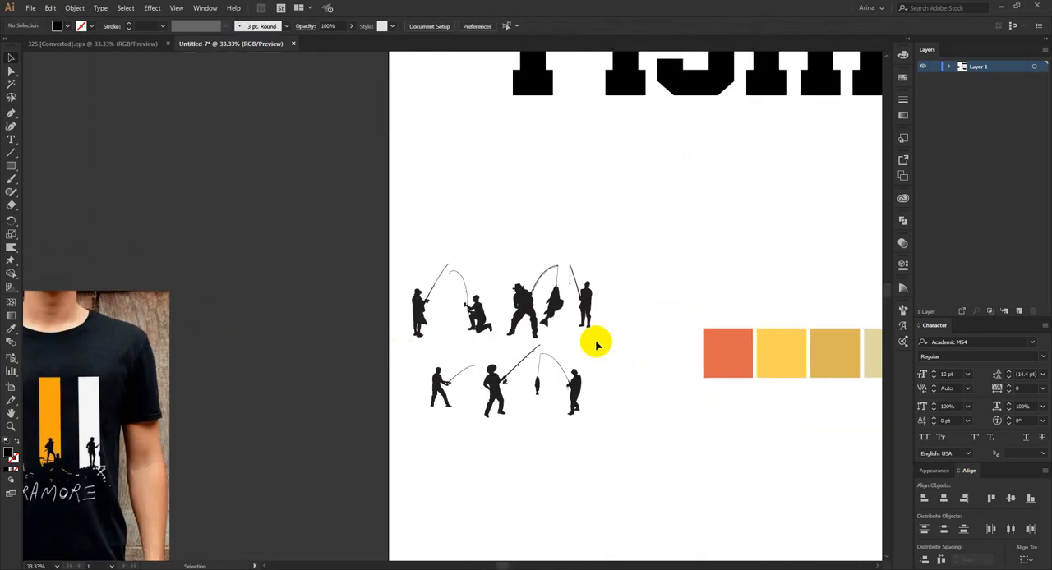
{"action": "mouse_move", "coordinate": [449, 255]}
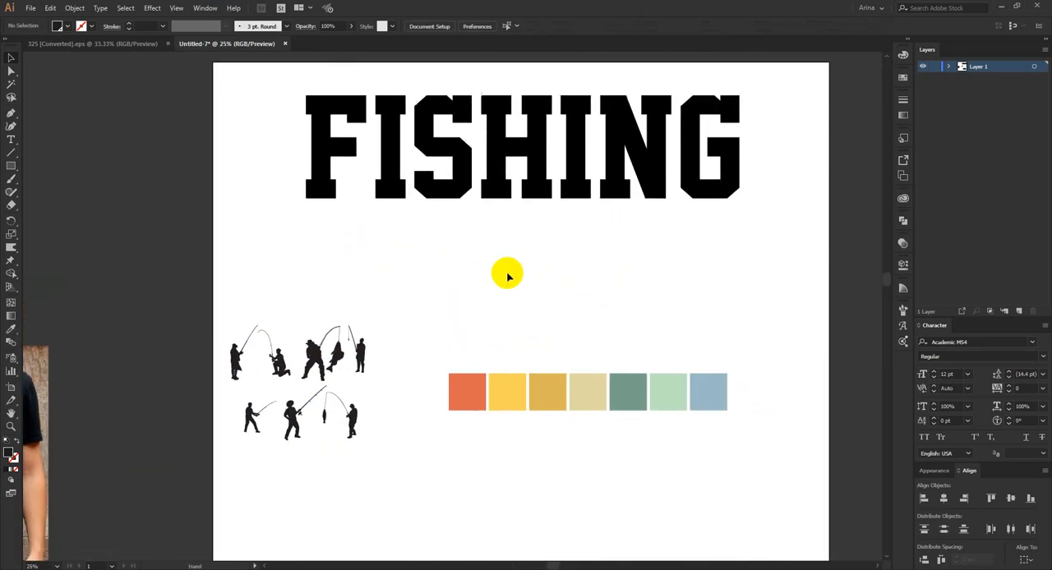
{"action": "left_click", "coordinate": [522, 148]}
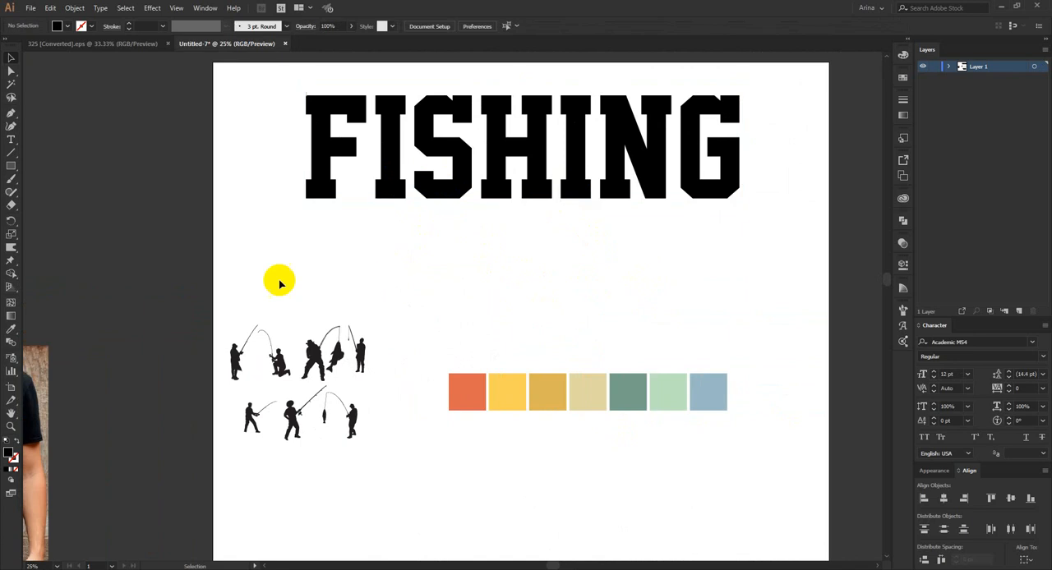
{"action": "mouse_move", "coordinate": [294, 373]}
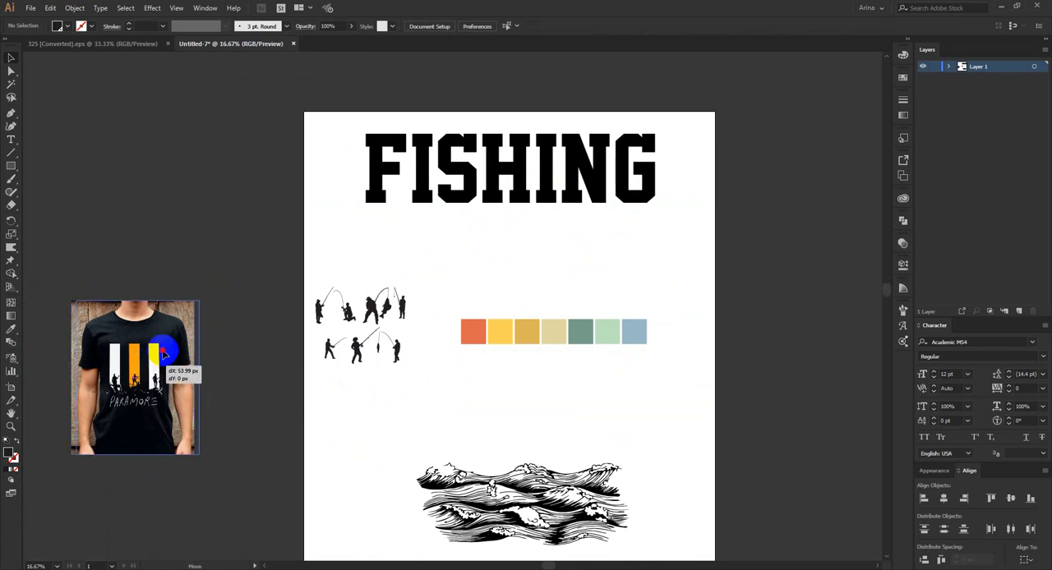
{"action": "left_click_drag", "start_coordinate": [135, 378], "coordinate": [178, 343]}
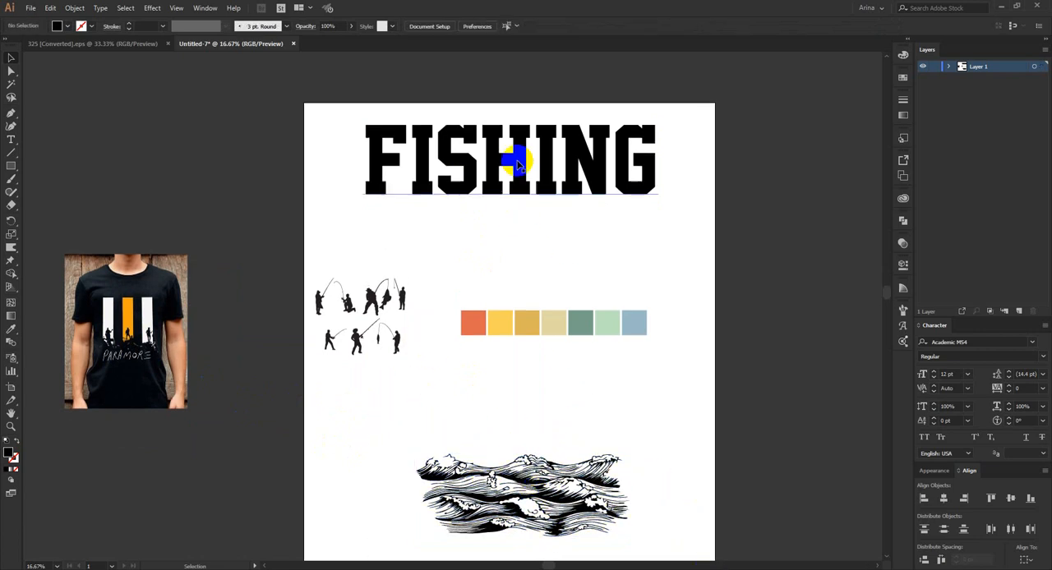
- Convert the FISHING text to outlines and ungroup it into separate letters
{"action": "right_click", "coordinate": [514, 164]}
{"action": "type", "text": "70"}
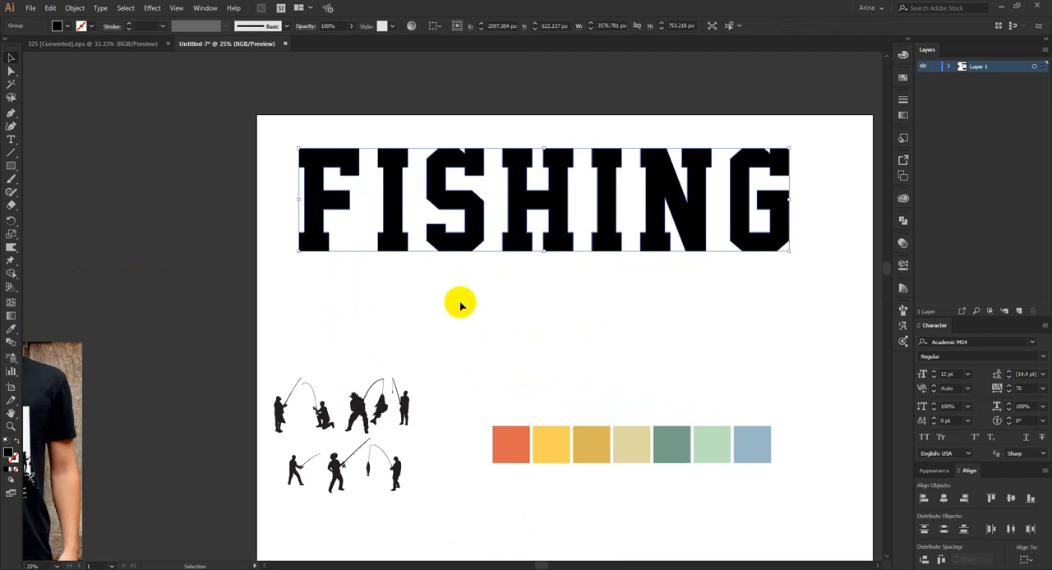
{"action": "right_click", "coordinate": [460, 304]}
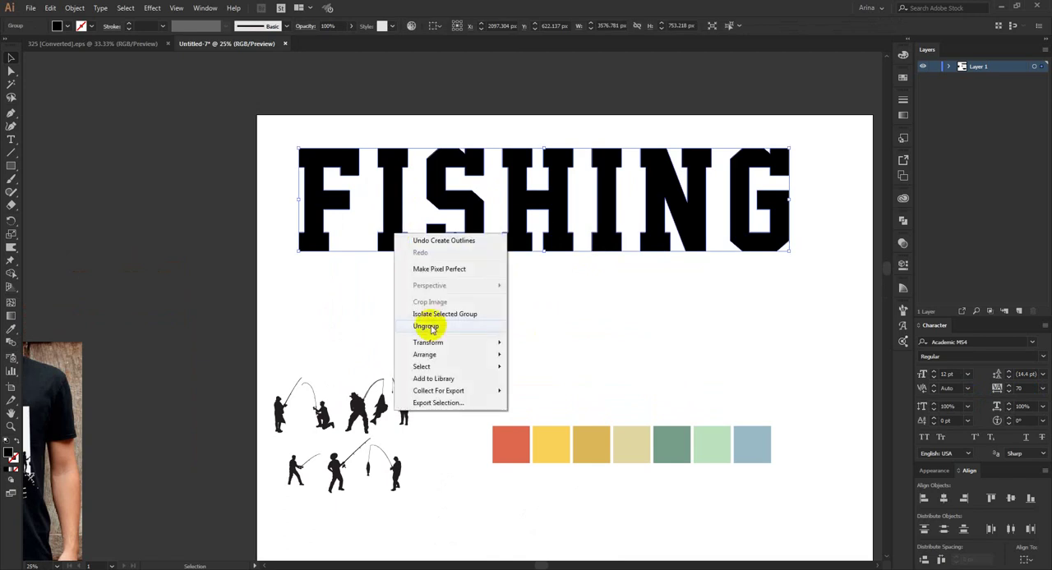
{"action": "left_click", "coordinate": [425, 326]}
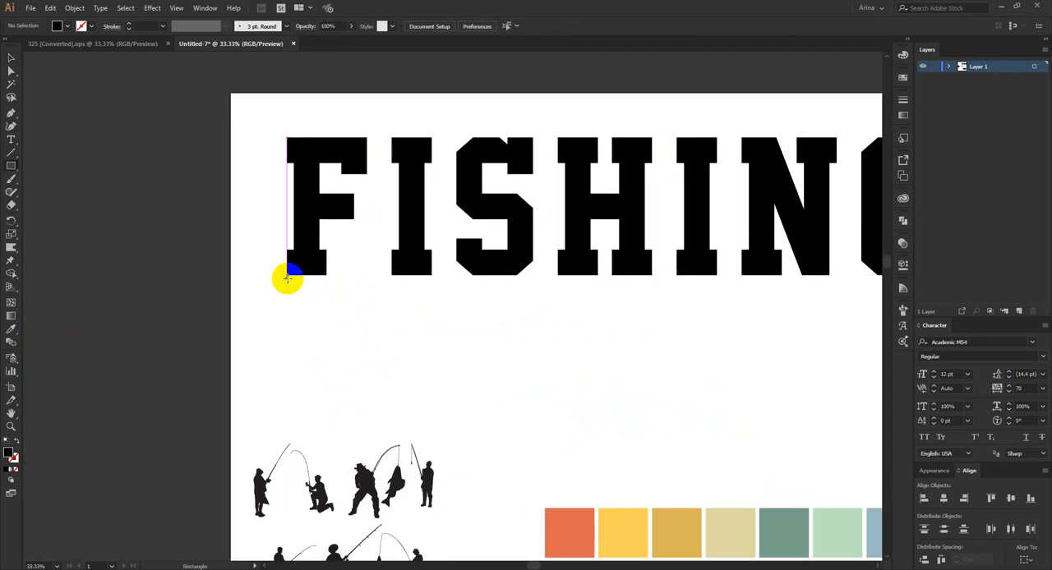
- Draw a black bar under the F and size copies beneath the I and S
{"action": "left_click_drag", "start_coordinate": [287, 275], "coordinate": [365, 308]}
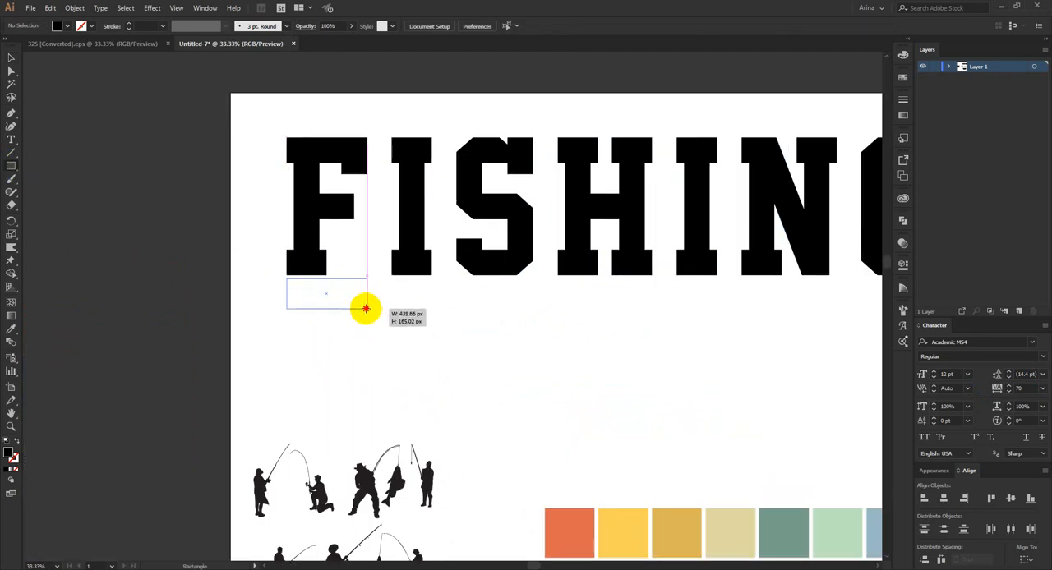
{"action": "left_click_drag", "start_coordinate": [288, 283], "coordinate": [368, 310]}
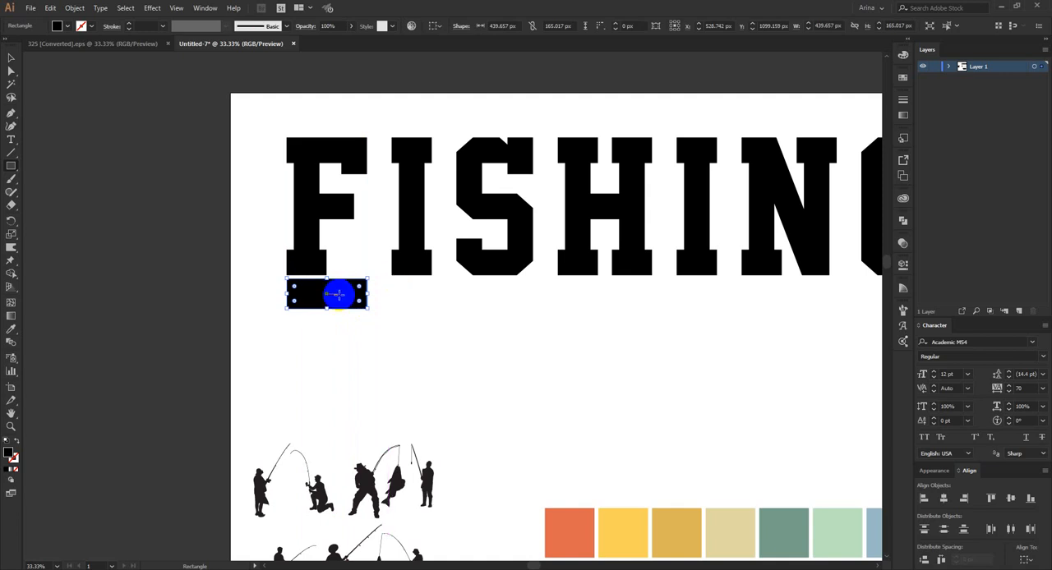
{"action": "left_click_drag", "start_coordinate": [337, 296], "coordinate": [443, 298]}
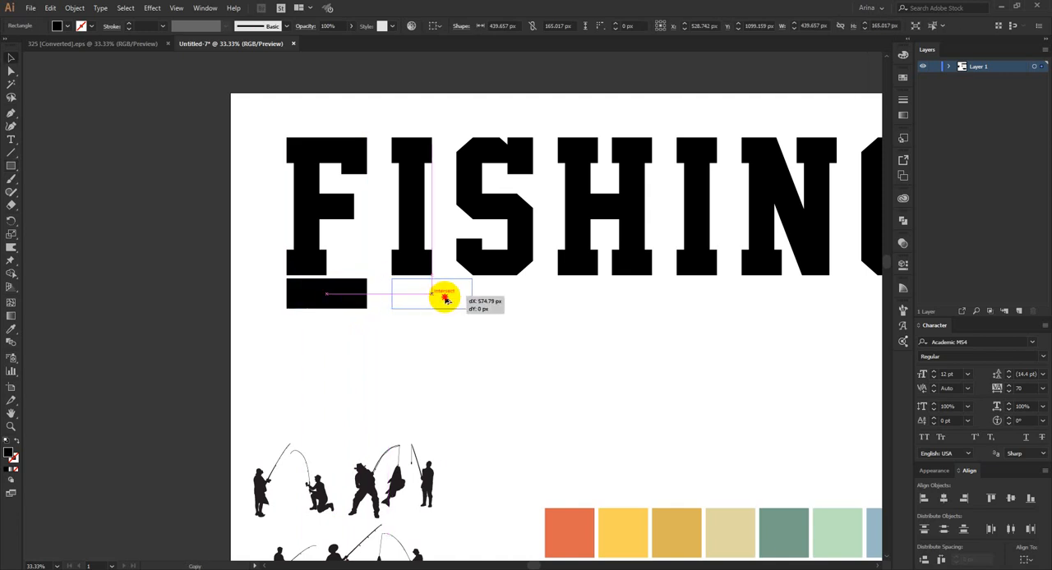
{"action": "left_click_drag", "start_coordinate": [443, 297], "coordinate": [431, 292]}
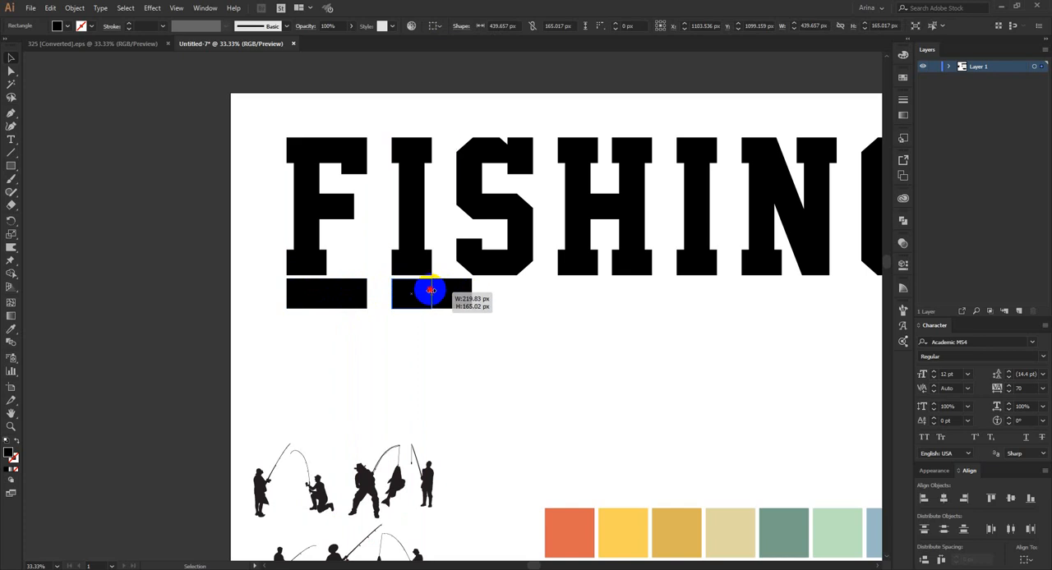
{"action": "left_click_drag", "start_coordinate": [431, 292], "coordinate": [479, 296]}
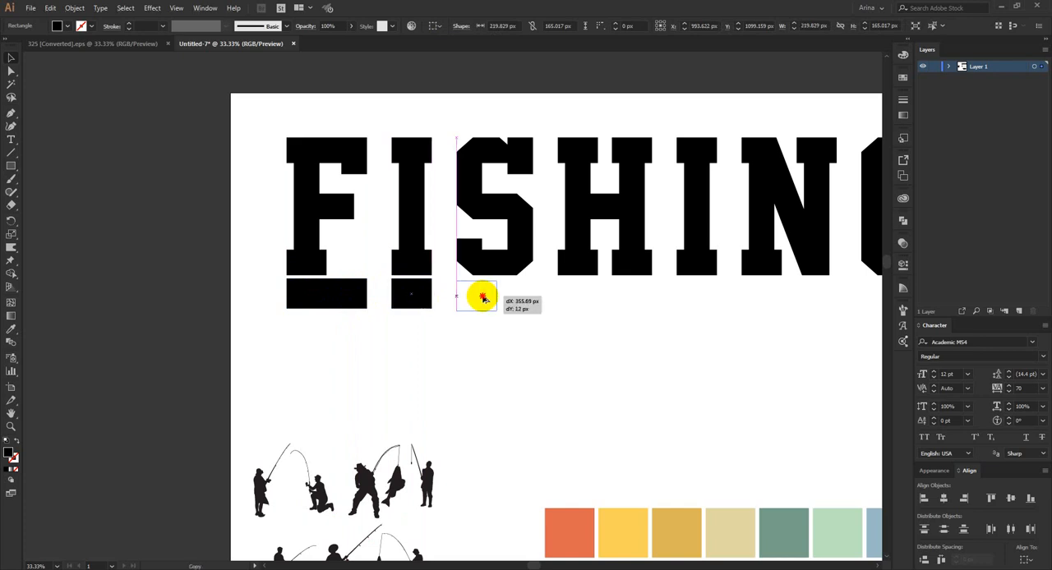
{"action": "left_click_drag", "start_coordinate": [482, 296], "coordinate": [528, 296]}
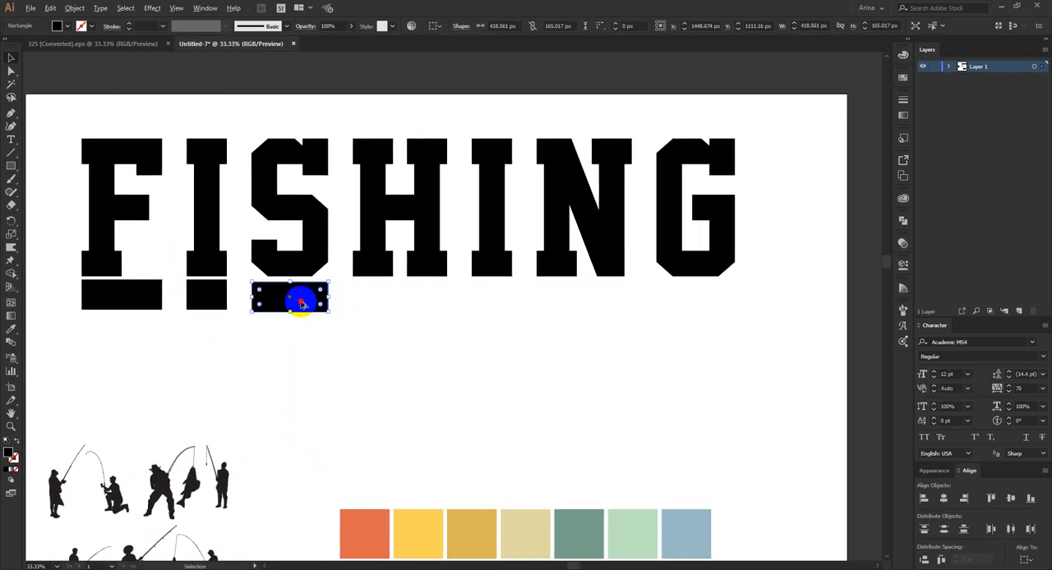
- Add matching bars beneath the H, the second I and the N
{"action": "left_click_drag", "start_coordinate": [289, 299], "coordinate": [401, 299]}
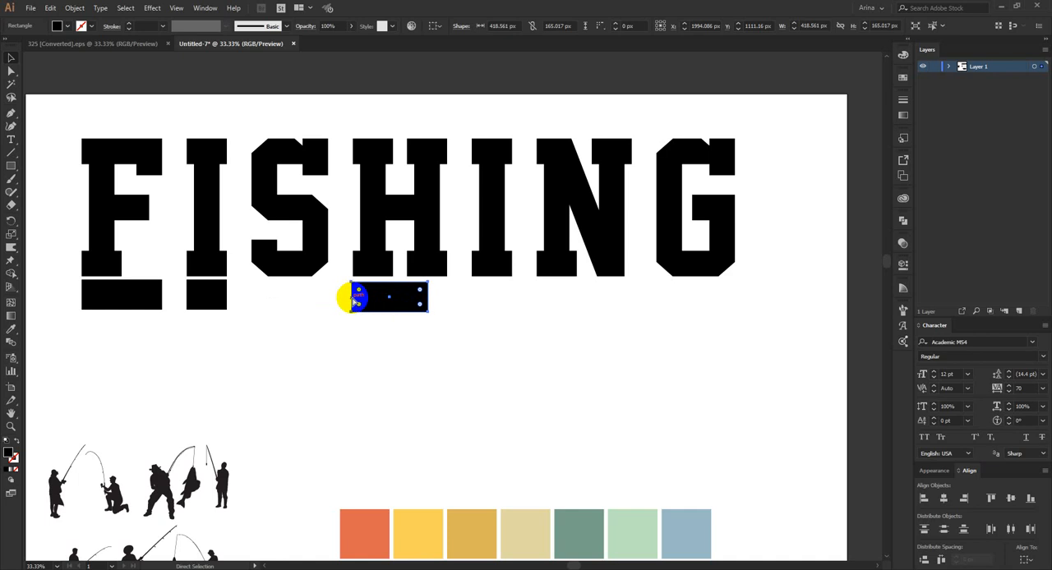
{"action": "left_click_drag", "start_coordinate": [357, 298], "coordinate": [411, 298]}
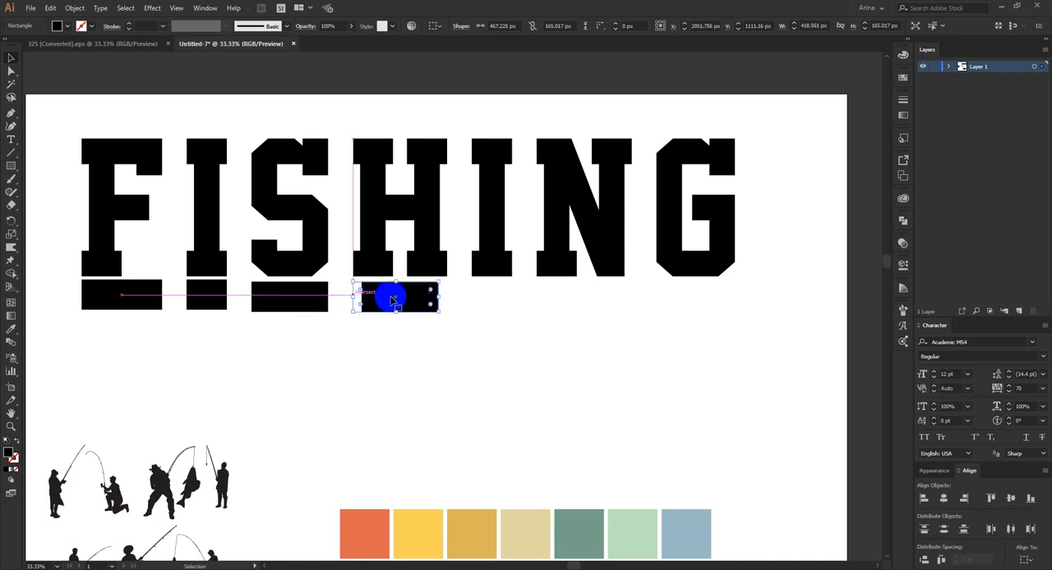
{"action": "left_click_drag", "start_coordinate": [393, 300], "coordinate": [446, 298]}
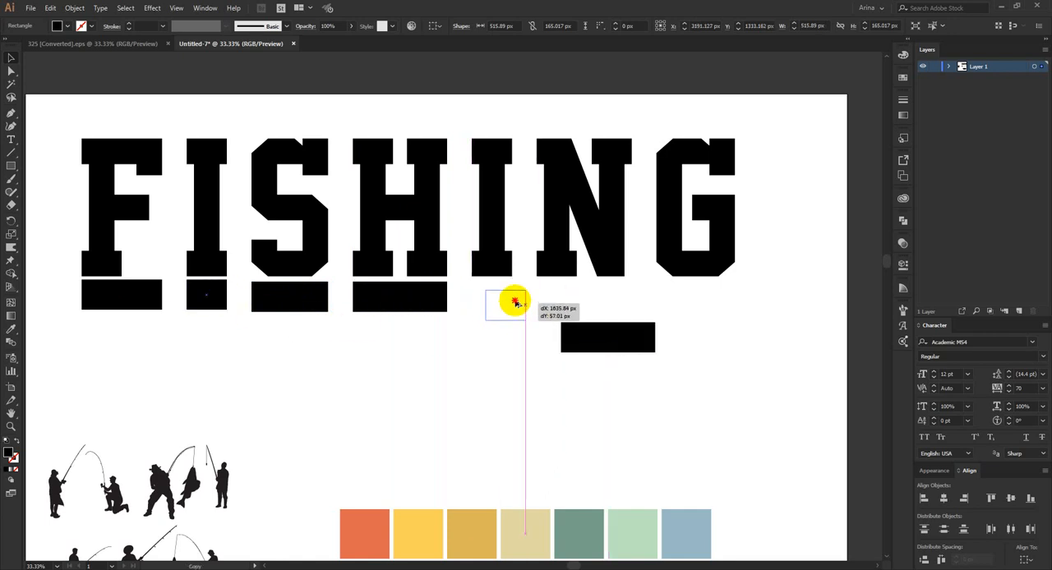
{"action": "left_click_drag", "start_coordinate": [514, 300], "coordinate": [508, 298]}
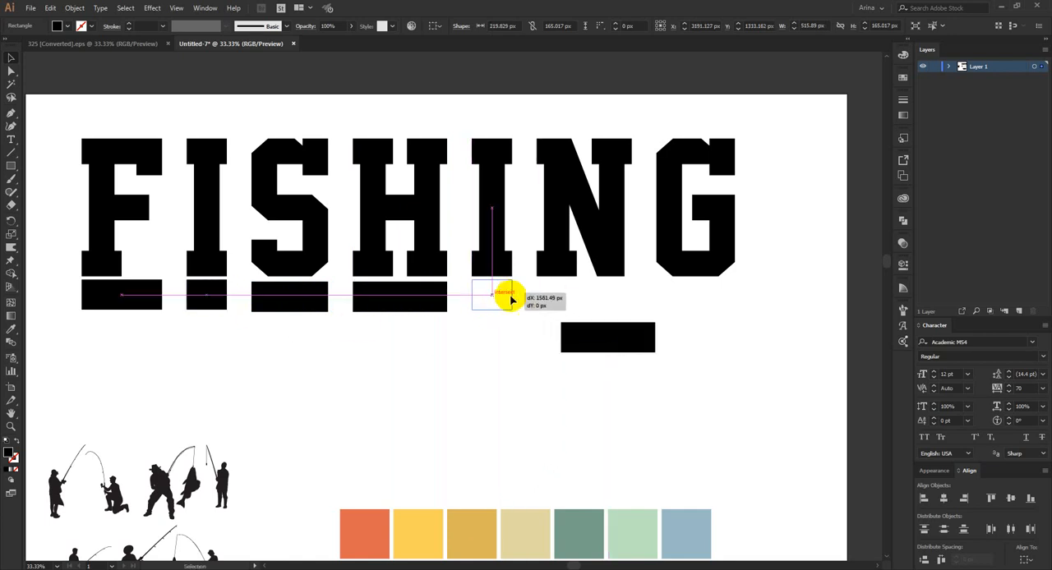
{"action": "left_click_drag", "start_coordinate": [503, 294], "coordinate": [575, 298]}
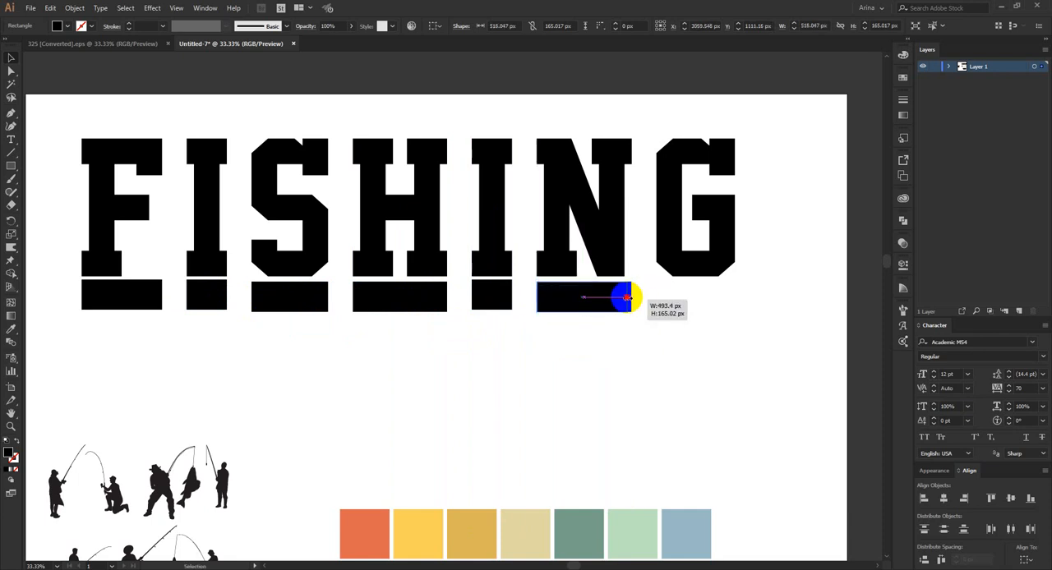
{"action": "left_click_drag", "start_coordinate": [633, 297], "coordinate": [620, 297]}
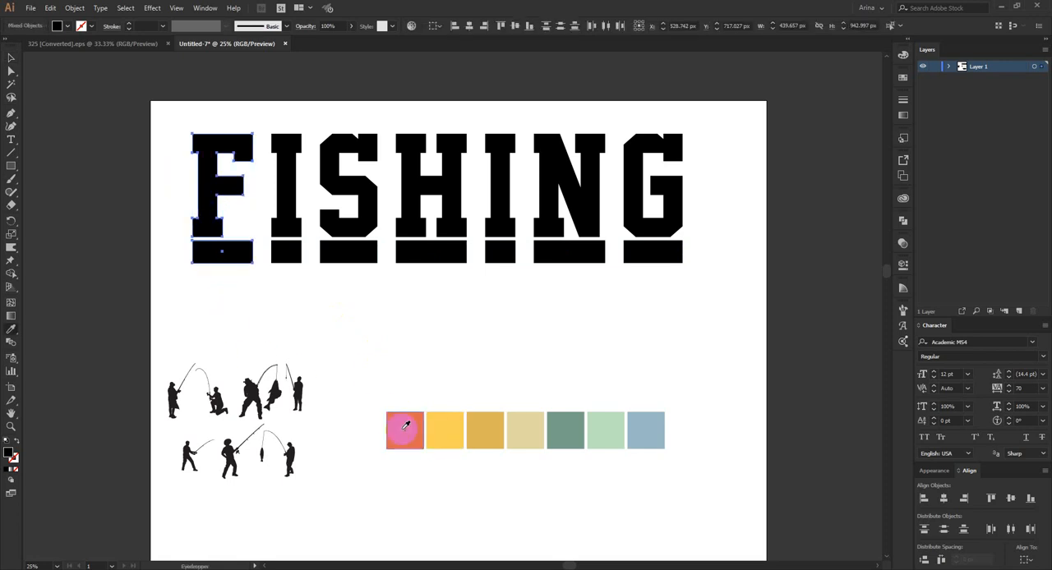
- Colour F, S, H, second I and N with their bars orange, gold, beige, teal, light green
{"action": "left_click", "coordinate": [404, 430]}
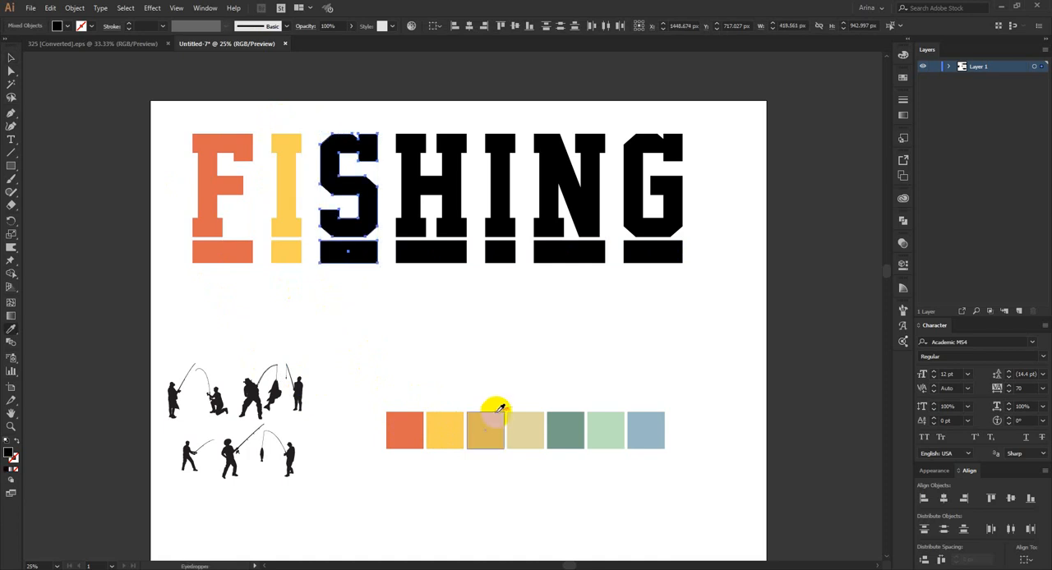
{"action": "left_click", "coordinate": [524, 431]}
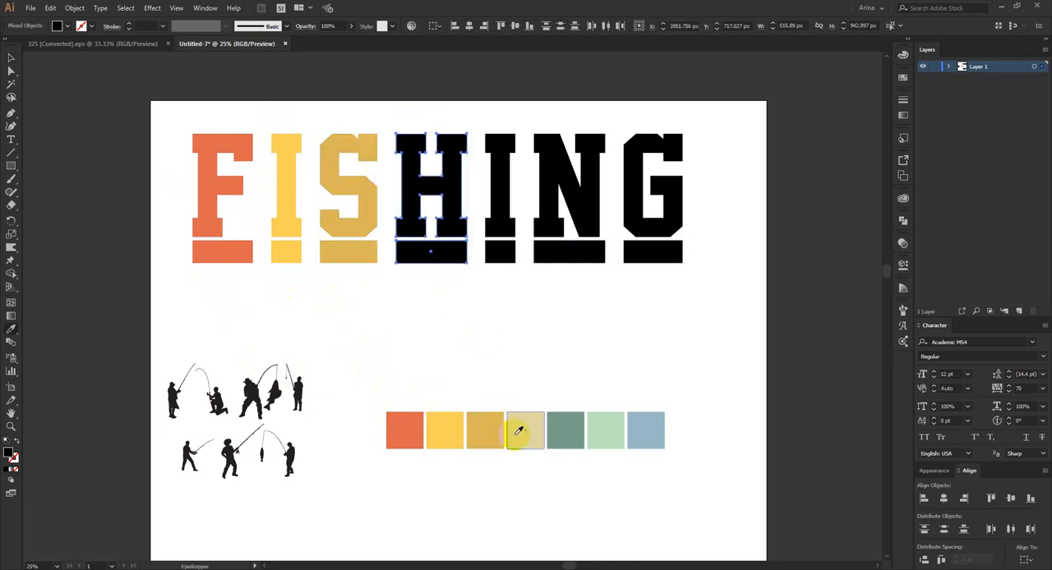
{"action": "left_click", "coordinate": [565, 428]}
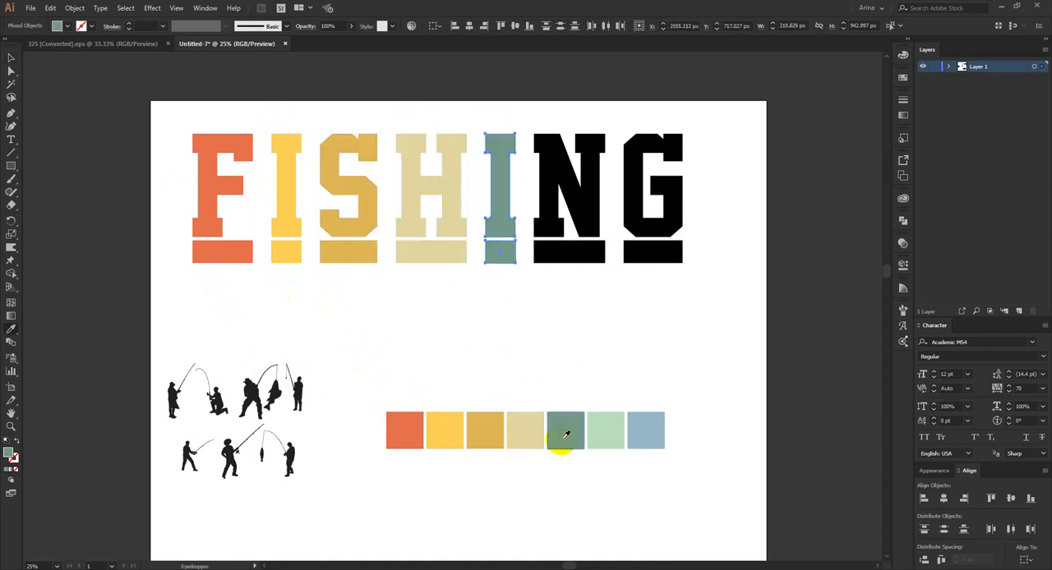
{"action": "left_click", "coordinate": [606, 431]}
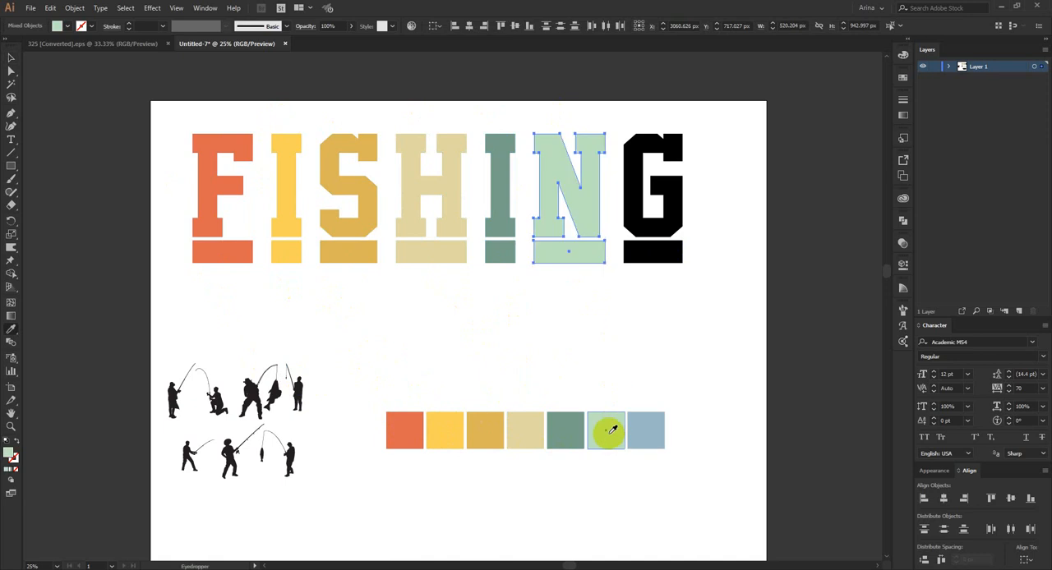
{"action": "left_click", "coordinate": [646, 429]}
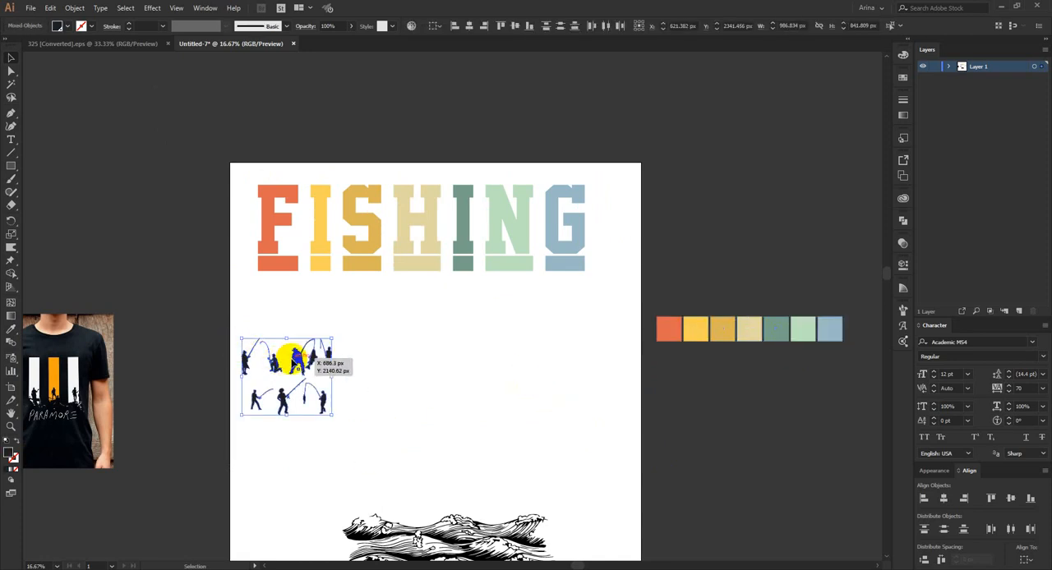
- Move the fisherman silhouettes off the artboard and stretch the bars into long stripes
{"action": "left_click_drag", "start_coordinate": [288, 374], "coordinate": [752, 442]}
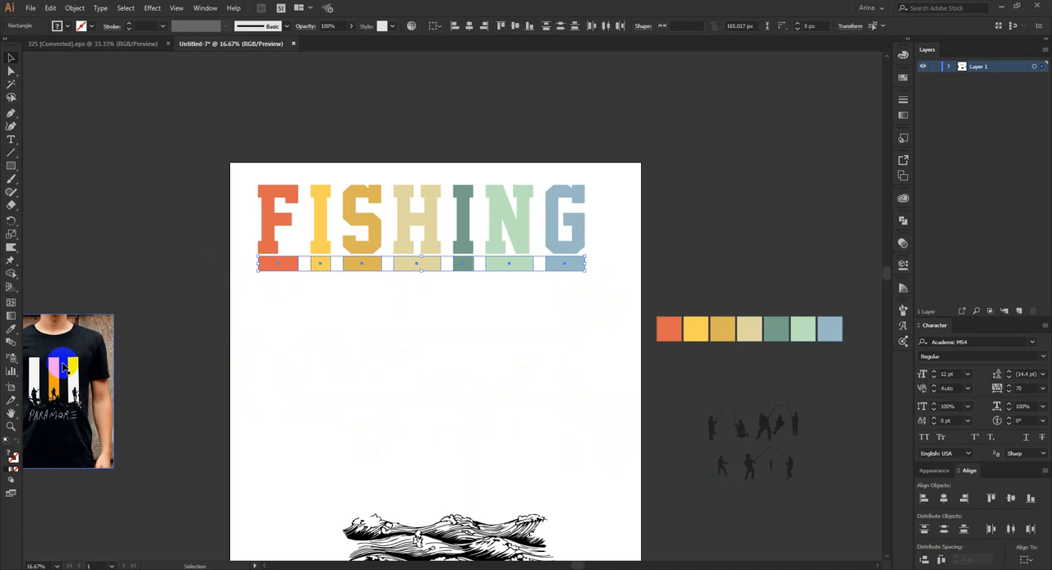
{"action": "left_click_drag", "start_coordinate": [422, 263], "coordinate": [426, 468]}
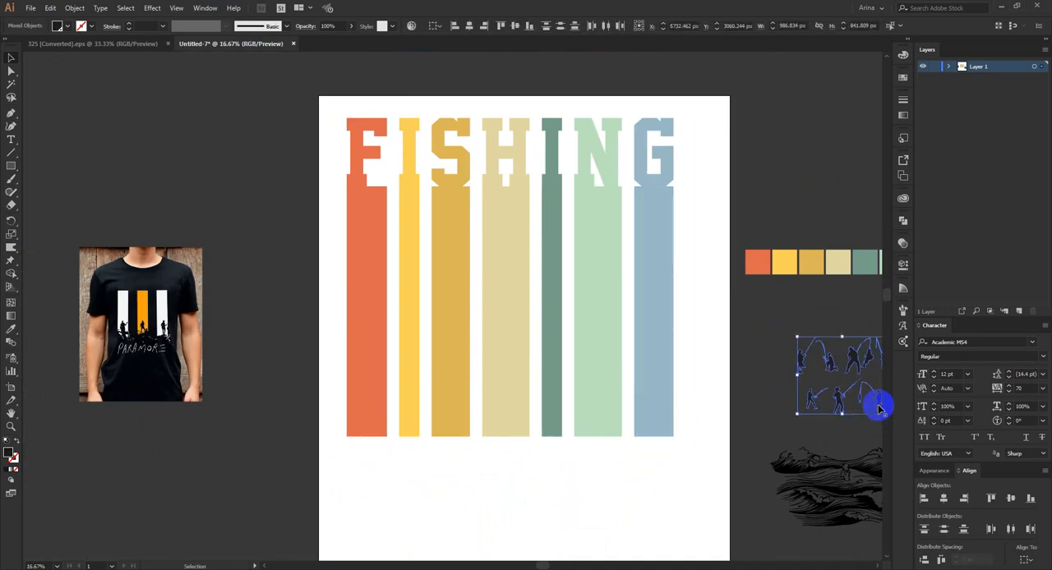
- Bring the silhouettes below the bars, then resize and position the fisherman holding the fish
{"action": "left_click_drag", "start_coordinate": [838, 374], "coordinate": [454, 485]}
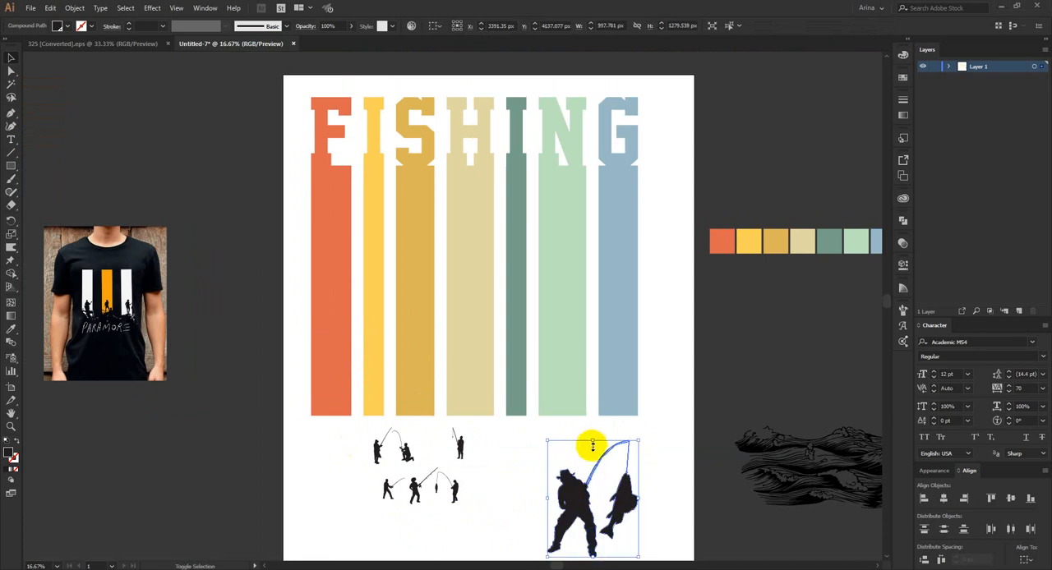
{"action": "left_click_drag", "start_coordinate": [592, 497], "coordinate": [570, 379]}
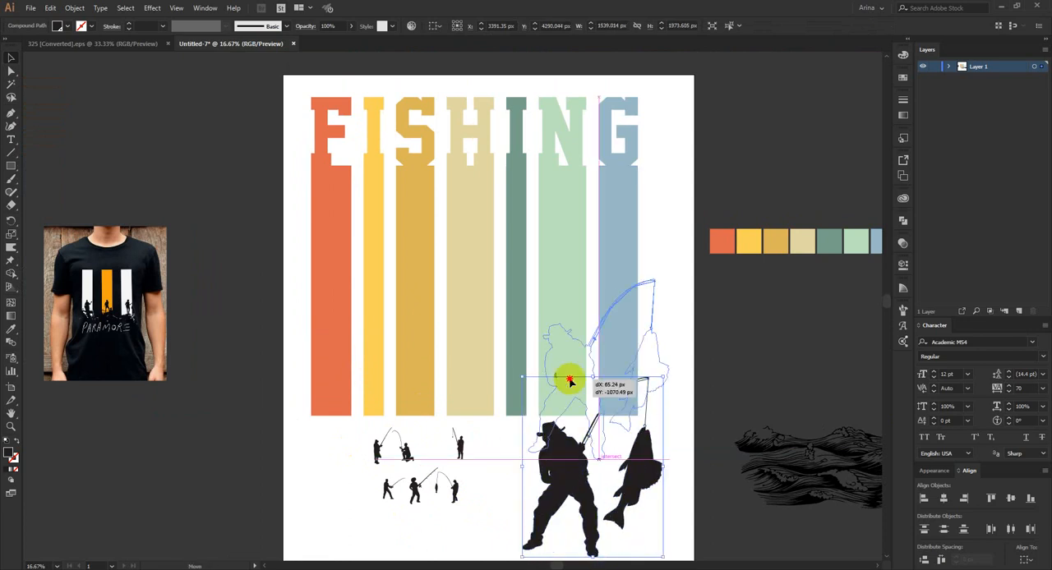
{"action": "left_click_drag", "start_coordinate": [570, 380], "coordinate": [594, 289]}
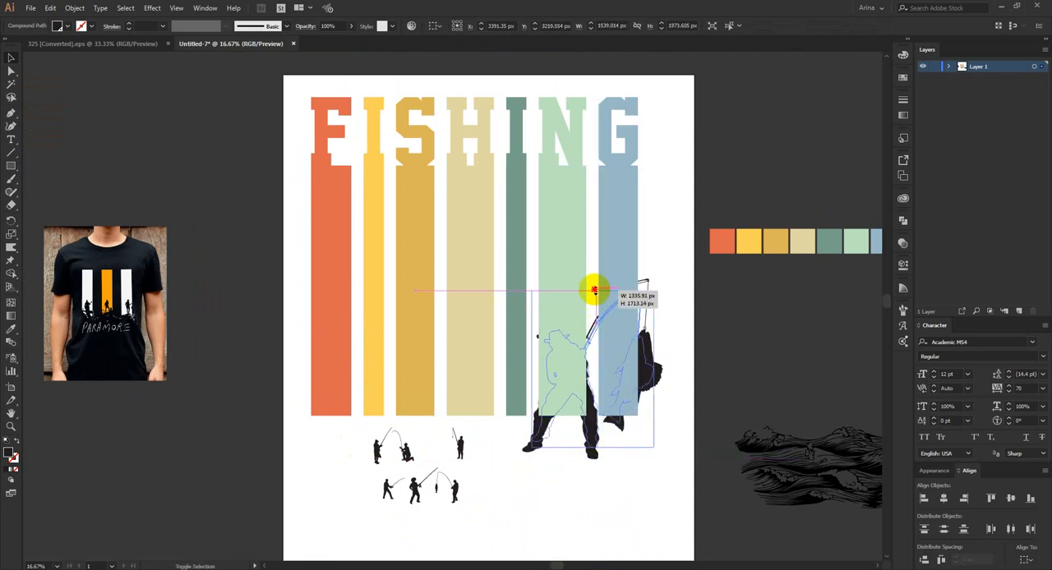
{"action": "left_click_drag", "start_coordinate": [593, 289], "coordinate": [582, 305]}
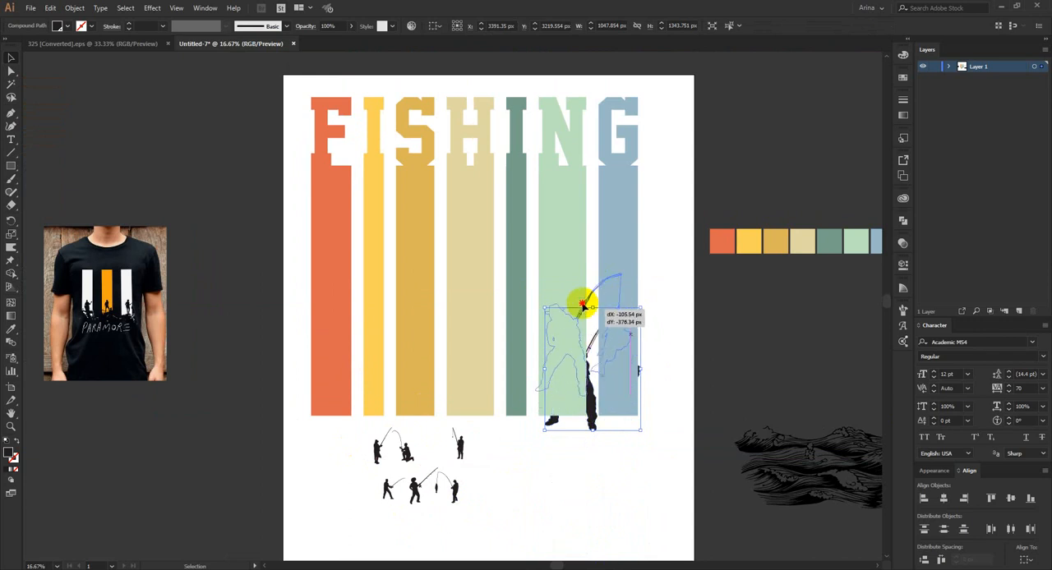
{"action": "left_click_drag", "start_coordinate": [583, 308], "coordinate": [575, 456]}
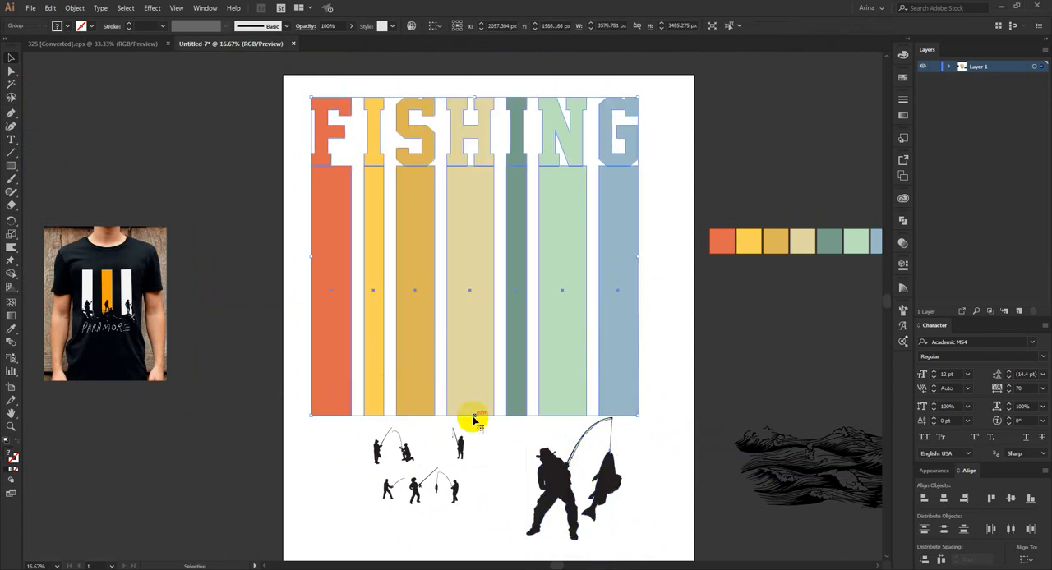
- Place the fish-holding fisherman at the blue bar, plus standing and kneeling fishermen
{"action": "left_click_drag", "start_coordinate": [475, 414], "coordinate": [488, 321]}
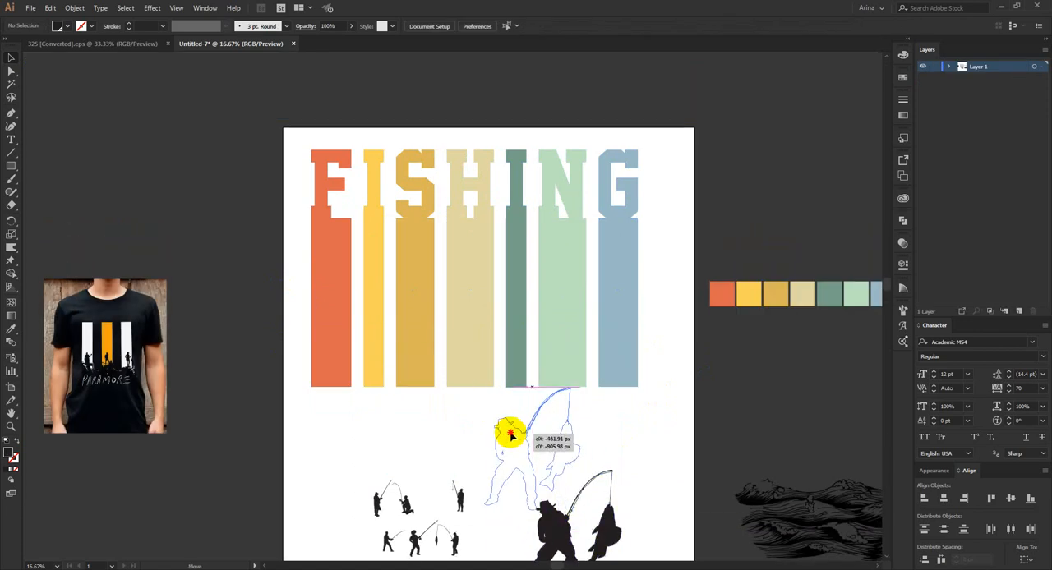
{"action": "left_click_drag", "start_coordinate": [511, 433], "coordinate": [569, 340]}
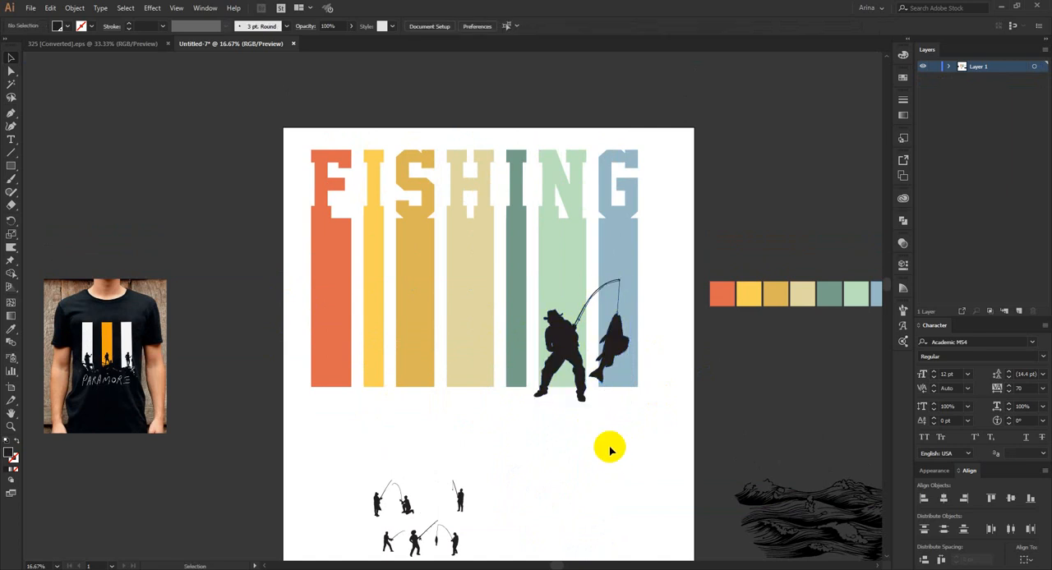
{"action": "left_click", "coordinate": [456, 501]}
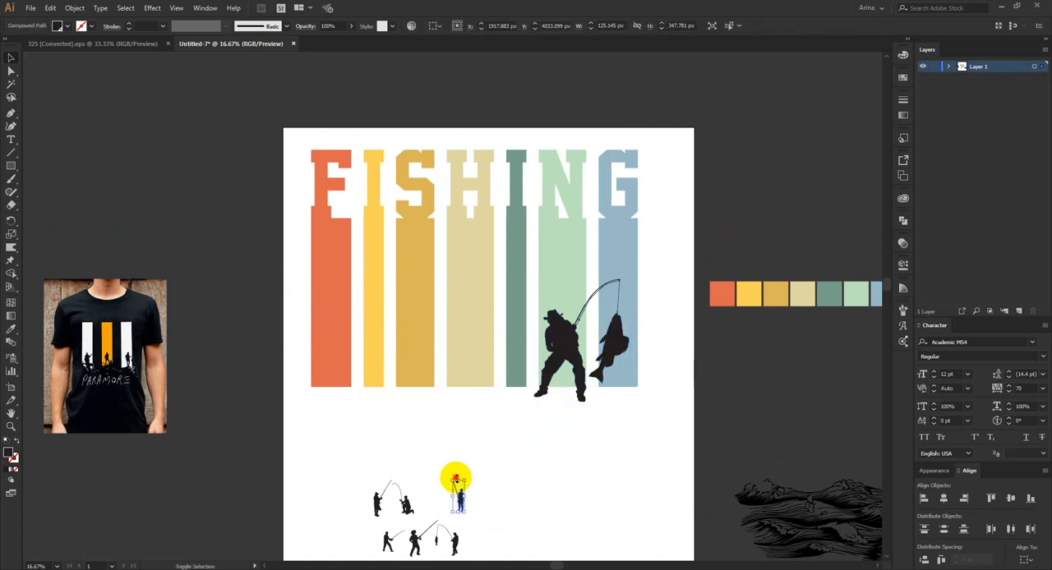
{"action": "left_click_drag", "start_coordinate": [456, 488], "coordinate": [378, 345]}
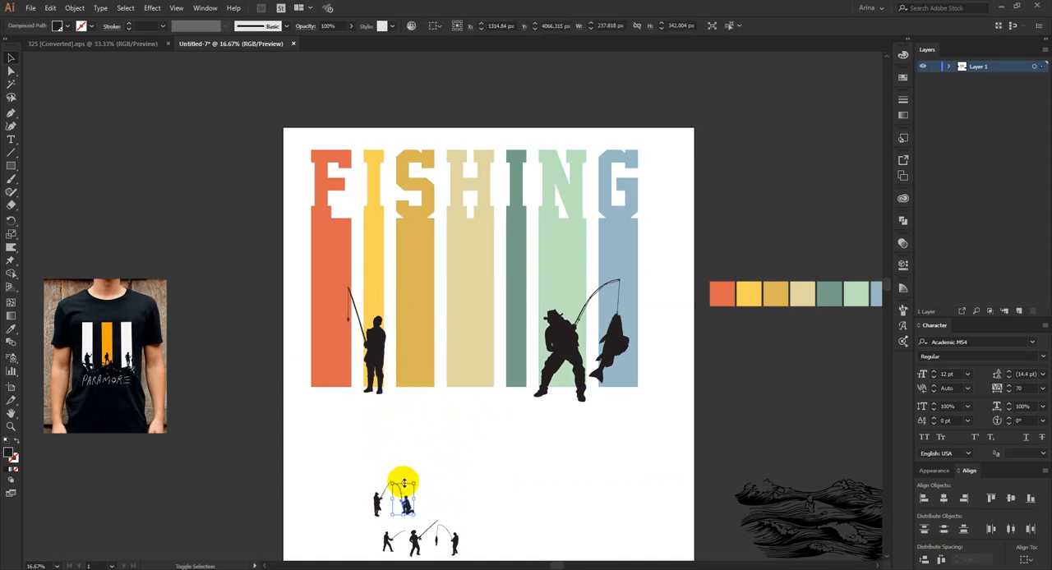
{"action": "left_click_drag", "start_coordinate": [403, 488], "coordinate": [481, 346]}
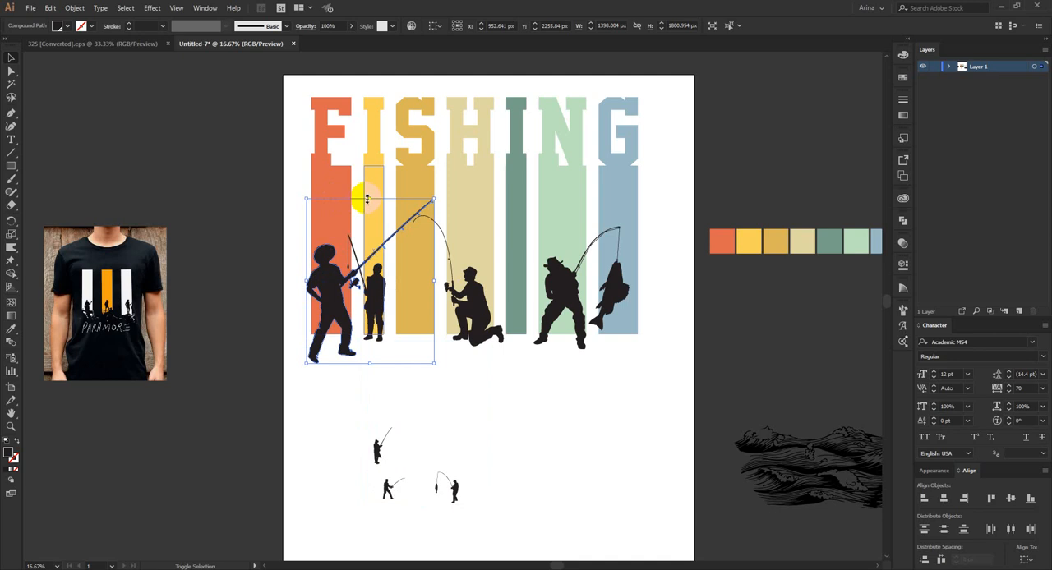
- Enlarge the orange-bar, long-coat (dark green bar) and fish-reeling fishermen
{"action": "left_click_drag", "start_coordinate": [367, 197], "coordinate": [329, 283]}
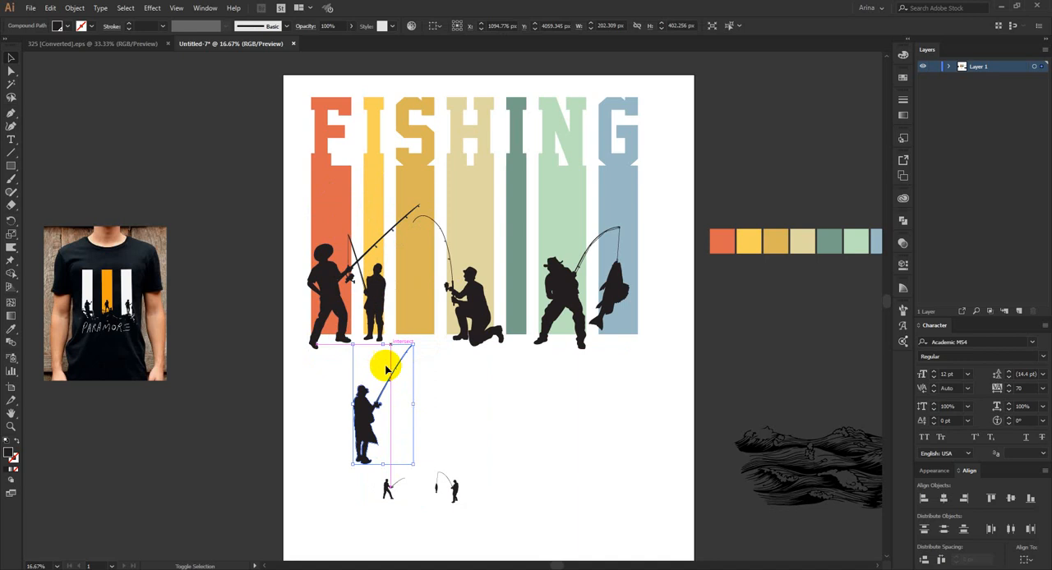
{"action": "left_click_drag", "start_coordinate": [390, 369], "coordinate": [518, 288]}
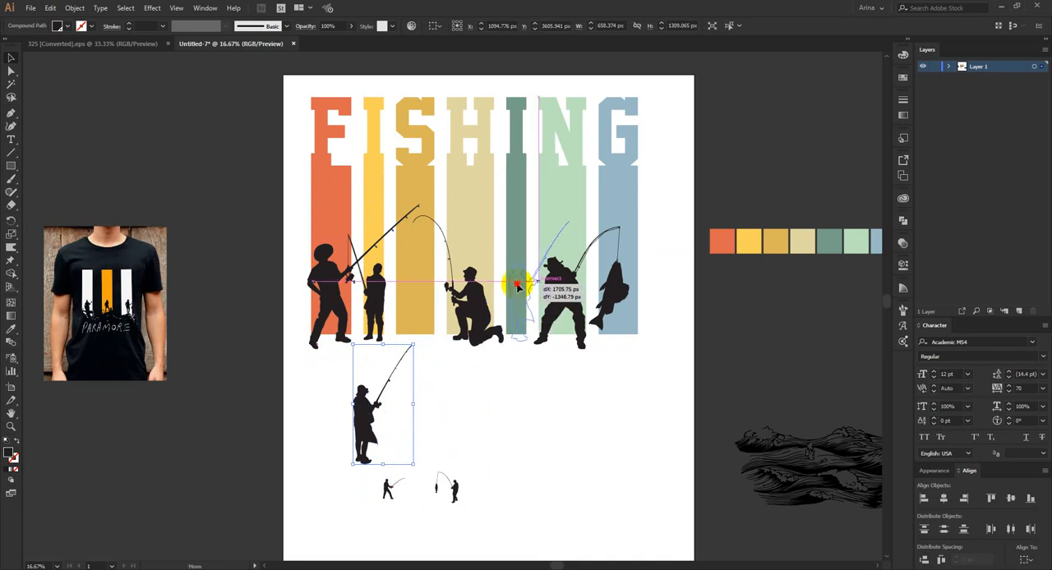
{"action": "left_click_drag", "start_coordinate": [382, 403], "coordinate": [534, 280]}
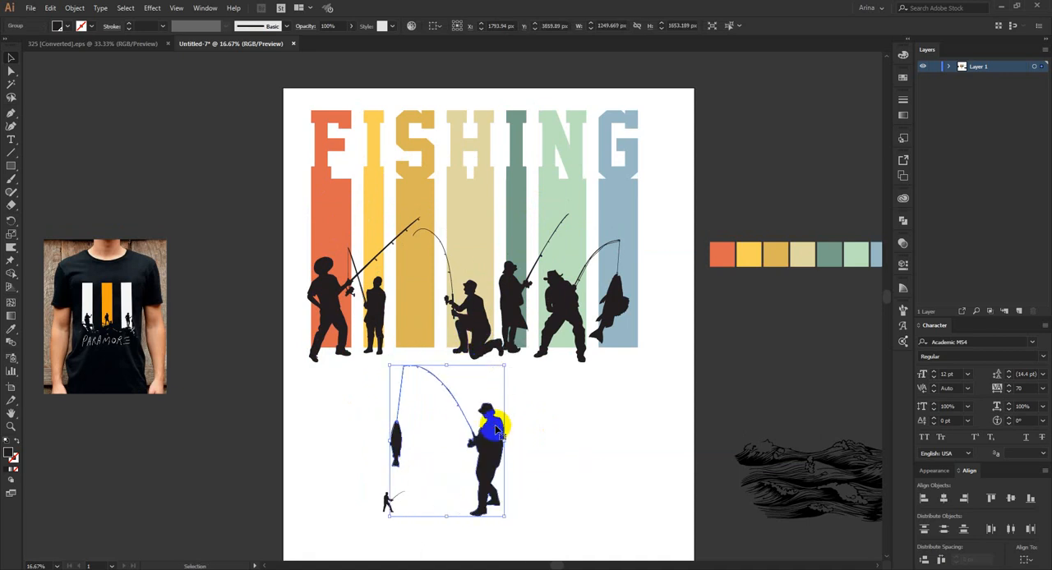
{"action": "left_click_drag", "start_coordinate": [493, 427], "coordinate": [423, 284]}
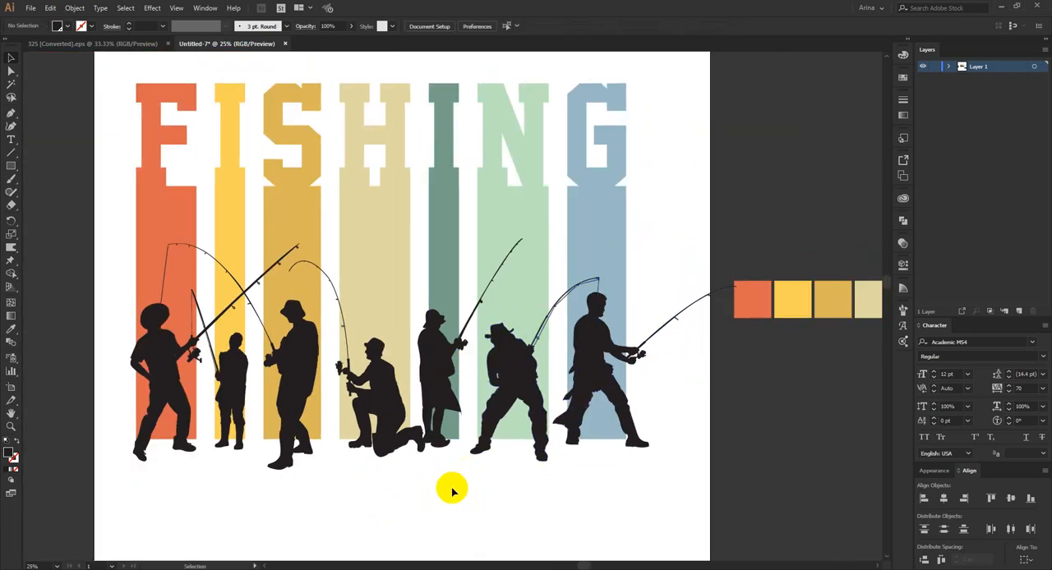
- Make the standing angler at the yellow stripe taller and select the silhouettes
{"action": "left_click", "coordinate": [526, 372]}
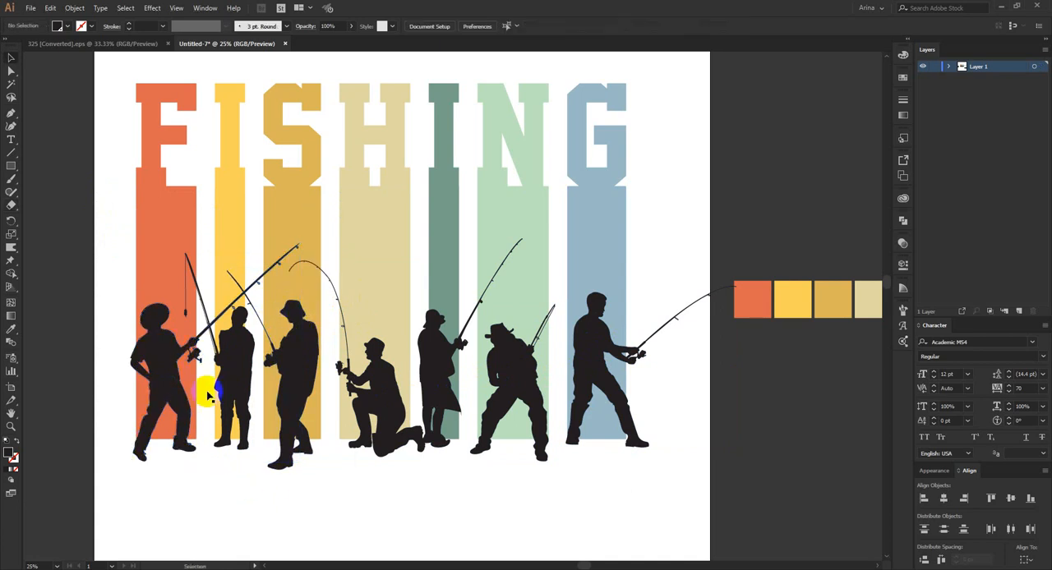
{"action": "left_click", "coordinate": [210, 392]}
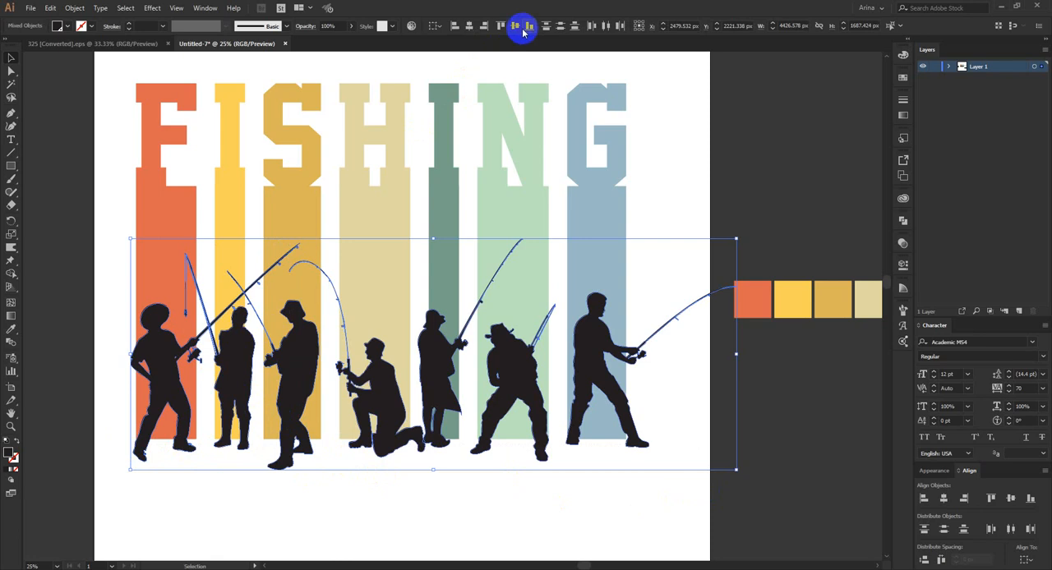
- Bottom-align all seven angler silhouettes onto one ground line
{"action": "left_click", "coordinate": [523, 27]}
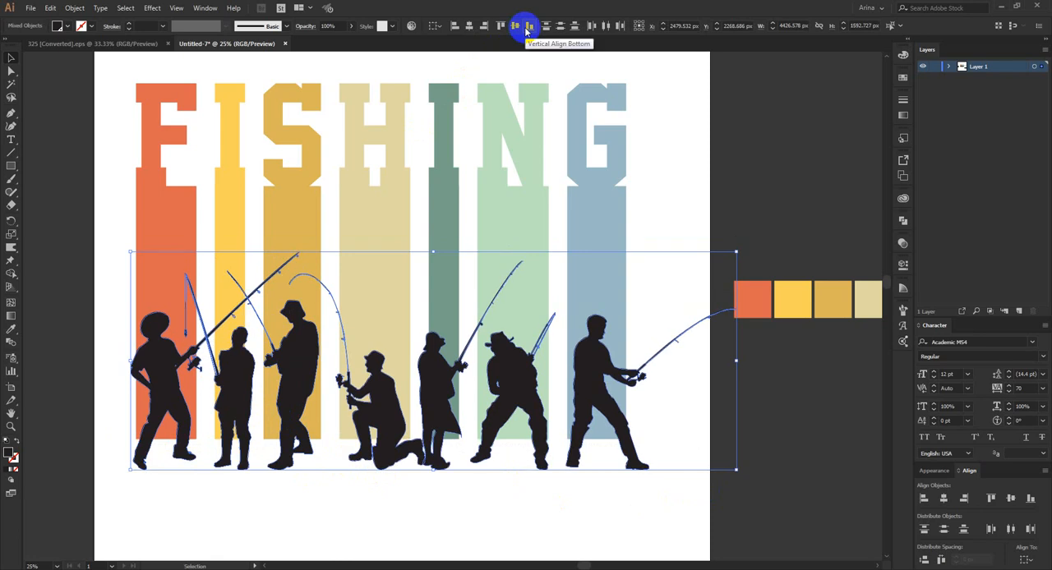
{"action": "left_click", "coordinate": [526, 26]}
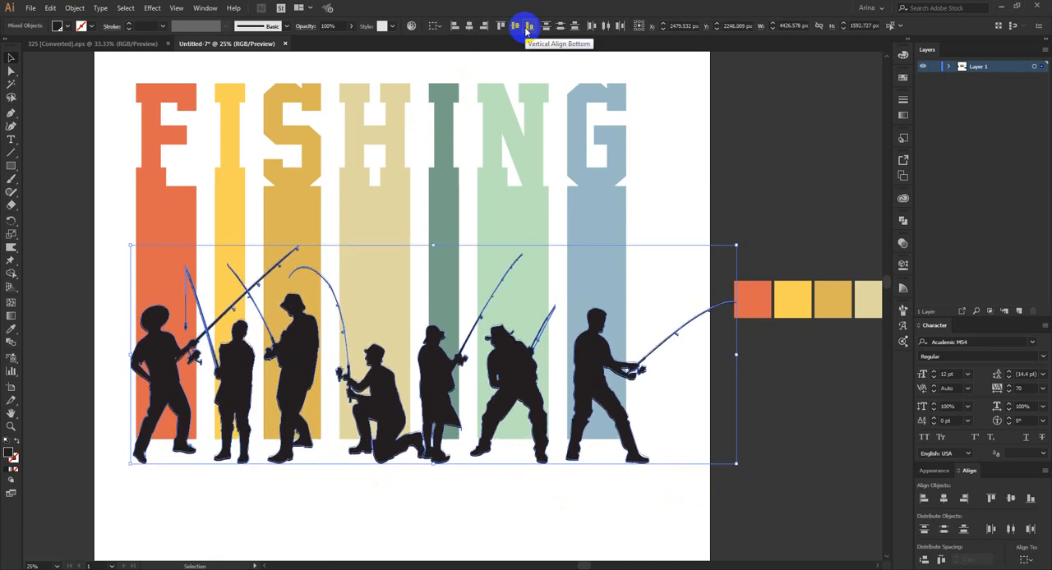
{"action": "left_click", "coordinate": [529, 26]}
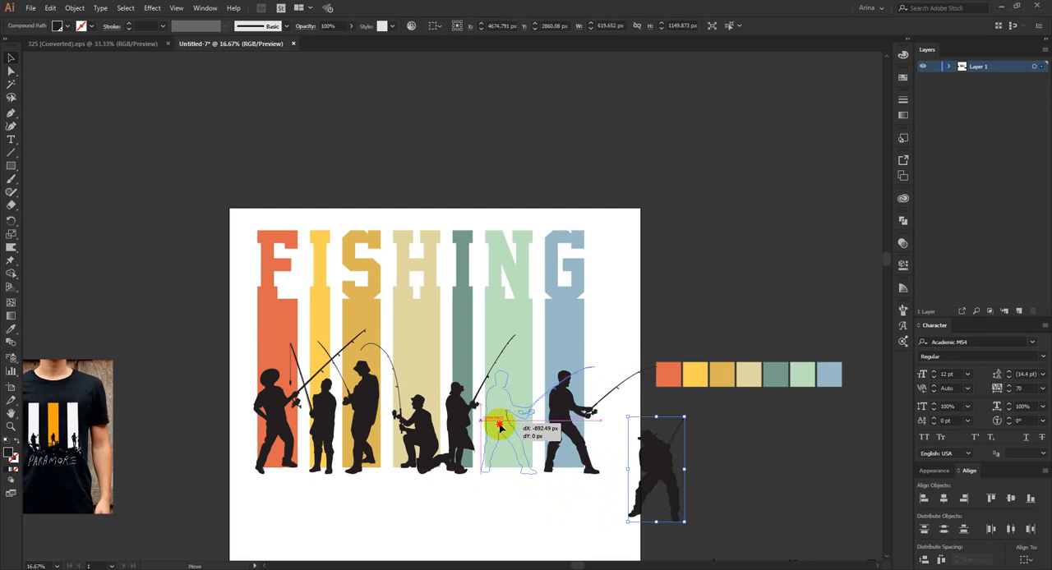
- Move the long-rod fisherman to the green bar and another fisherman to the blue bar
{"action": "left_click_drag", "start_coordinate": [501, 425], "coordinate": [530, 415]}
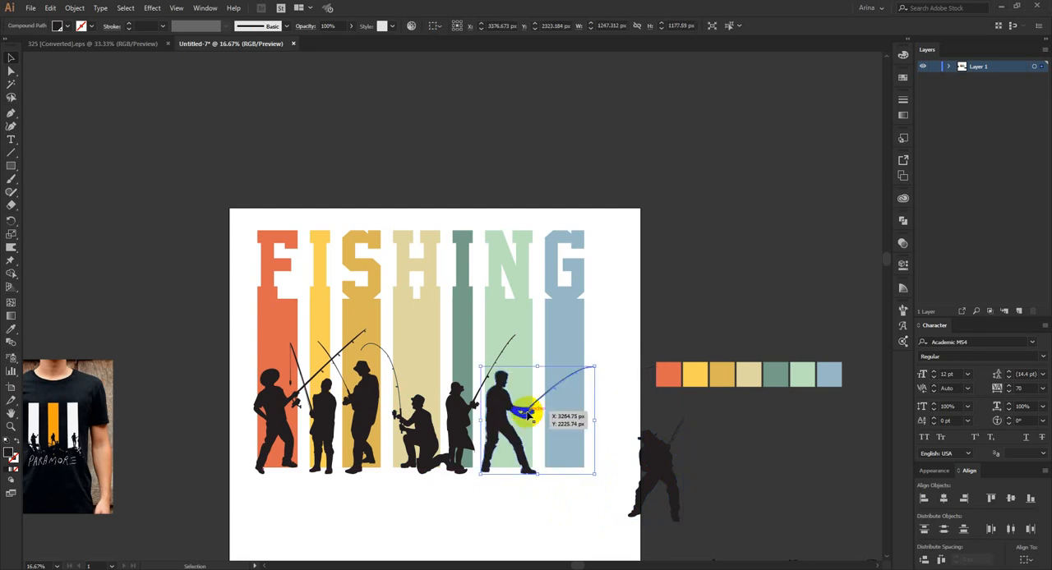
{"action": "left_click_drag", "start_coordinate": [526, 415], "coordinate": [573, 436]}
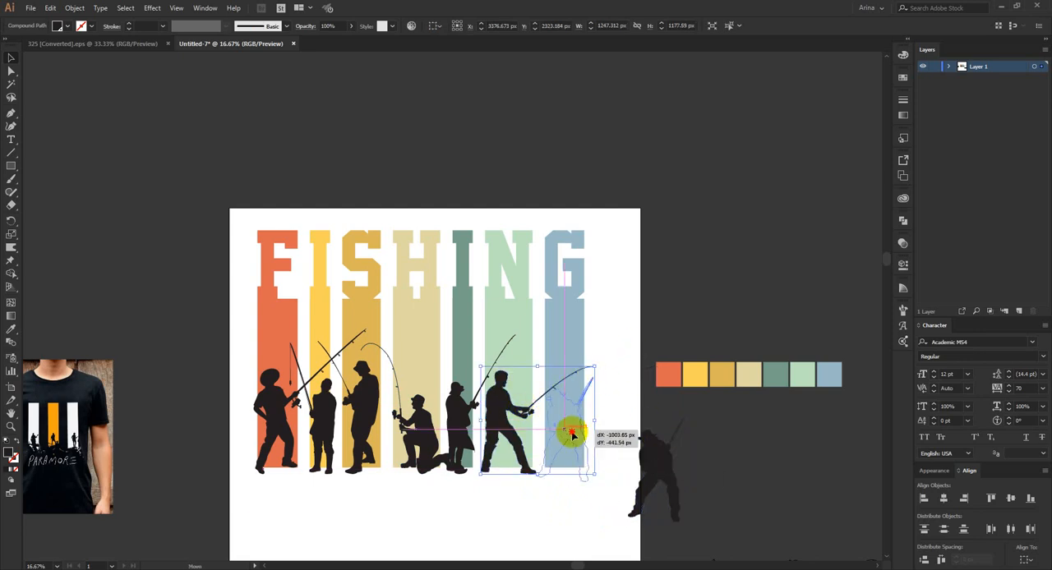
{"action": "left_click_drag", "start_coordinate": [573, 435], "coordinate": [570, 425]}
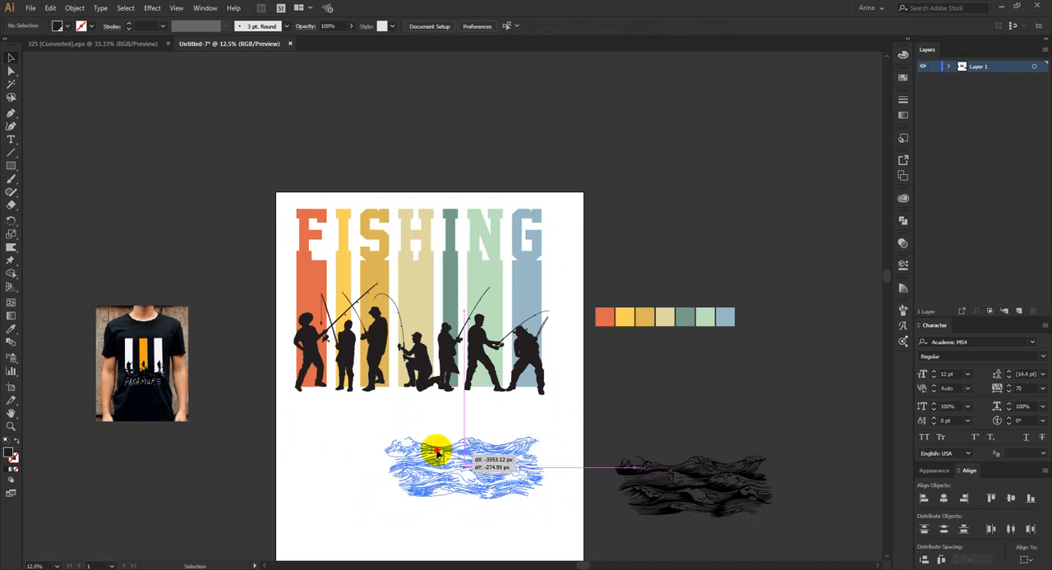
- Place the wave illustration beneath the fishermen's feet, spanning the design's full width
{"action": "left_click_drag", "start_coordinate": [693, 484], "coordinate": [415, 451]}
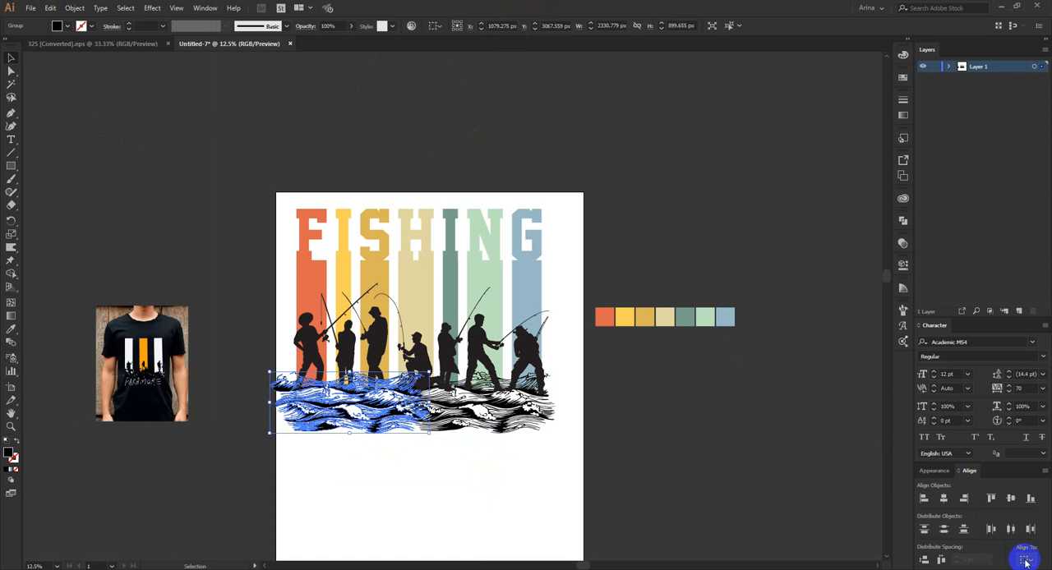
{"action": "mouse_move", "coordinate": [427, 470]}
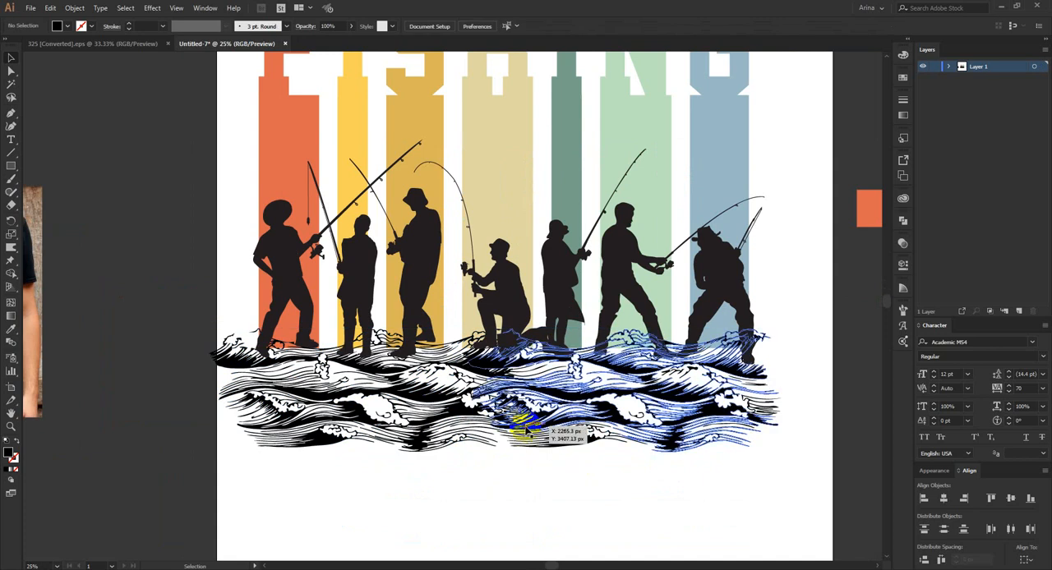
{"action": "right_click", "coordinate": [477, 431]}
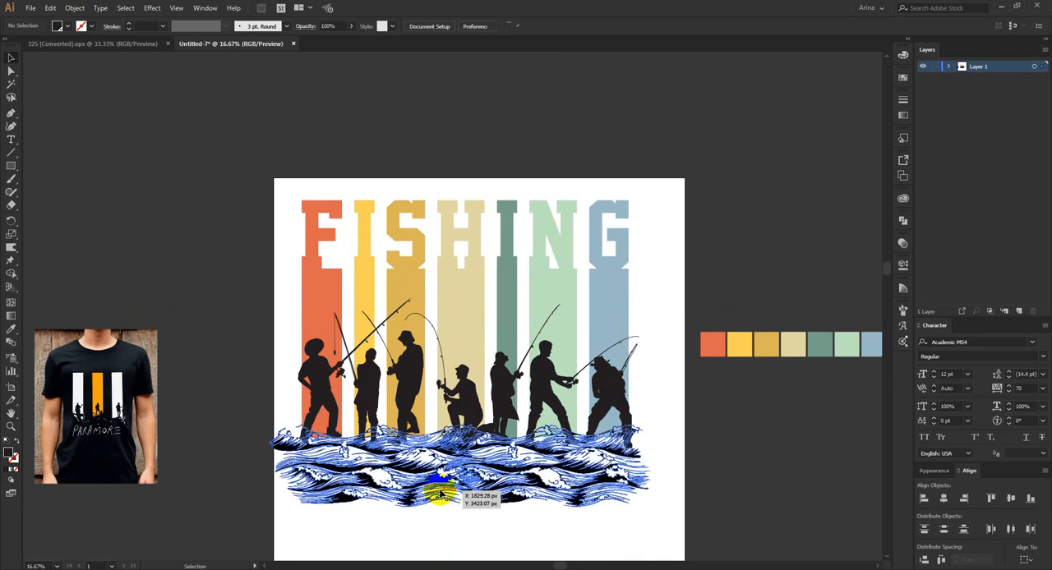
{"action": "left_click", "coordinate": [435, 492]}
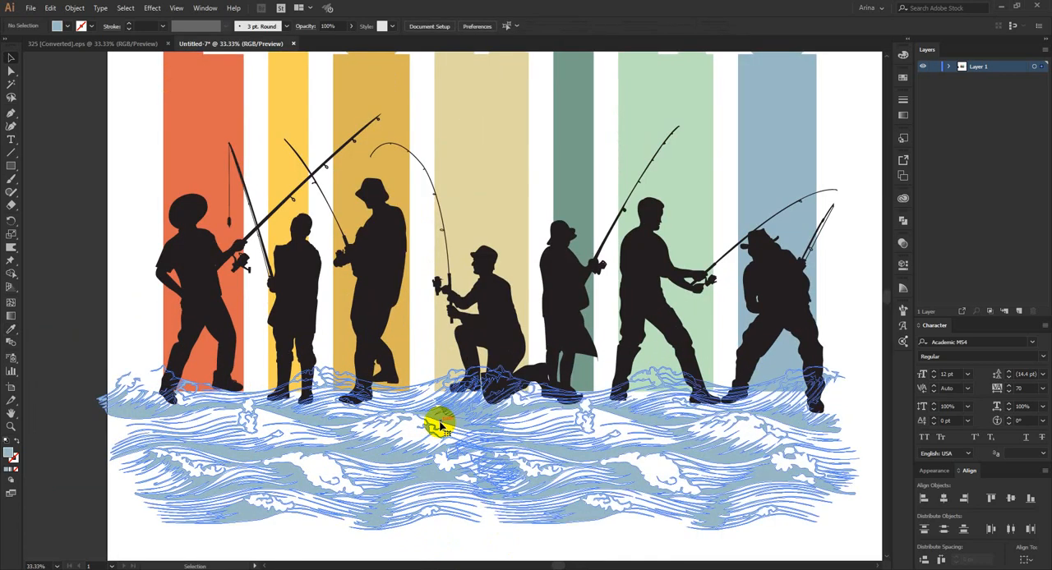
- Offset the wave paths by 6 px, make an opacity mask, and merge the waves
{"action": "left_click", "coordinate": [74, 9]}
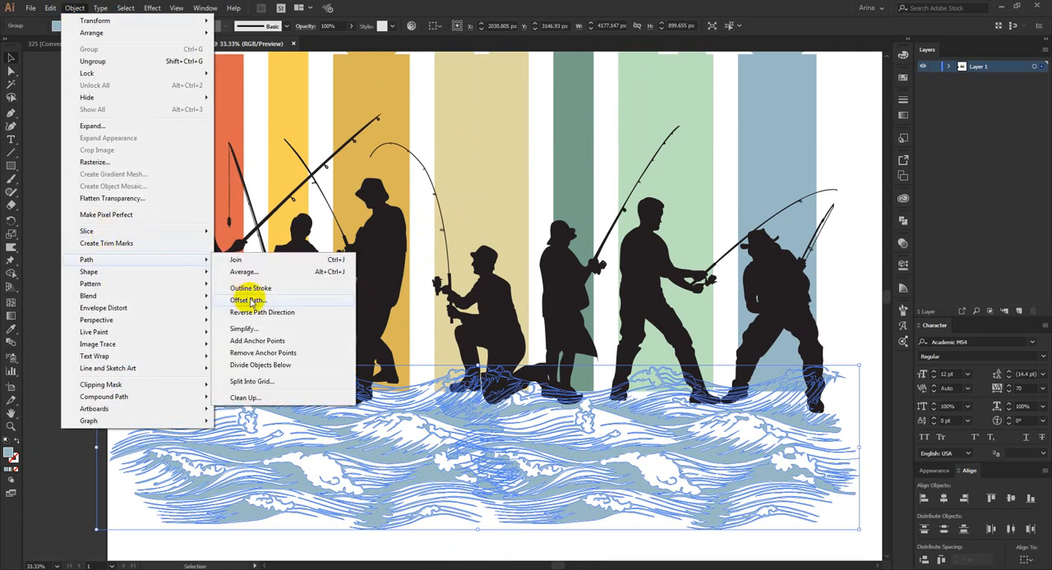
{"action": "left_click", "coordinate": [249, 299]}
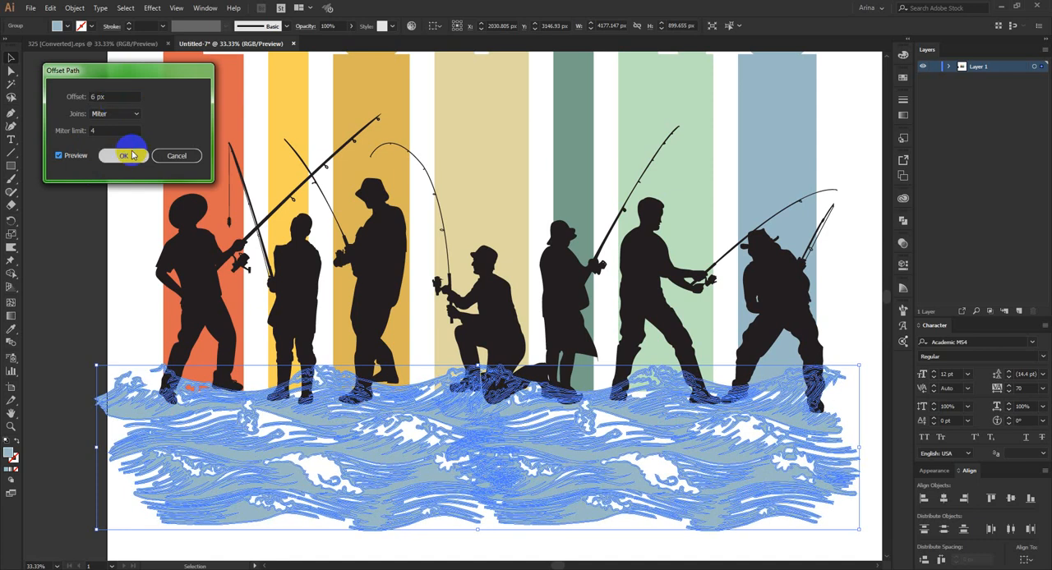
{"action": "left_click", "coordinate": [122, 155]}
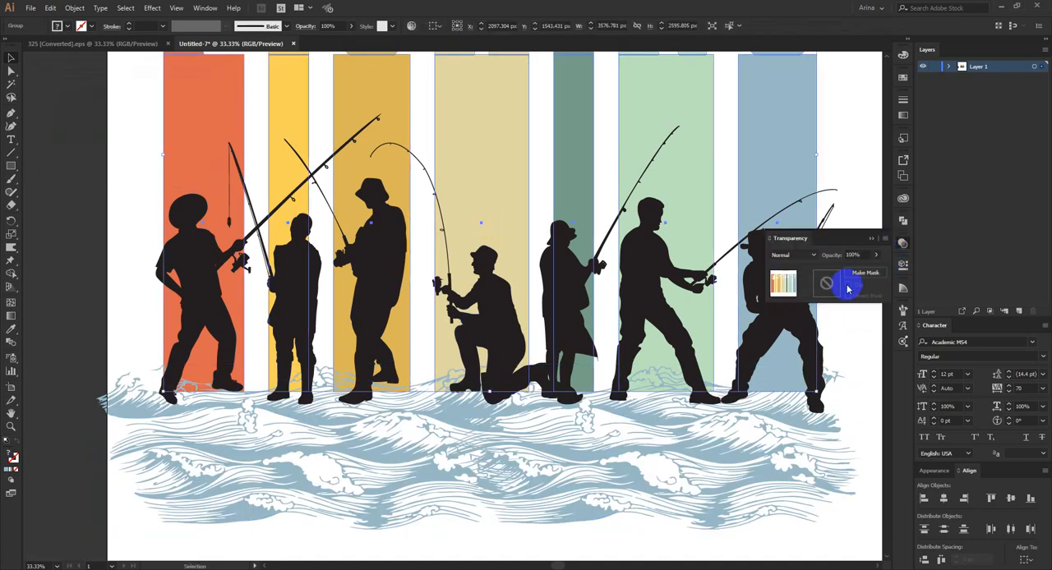
{"action": "left_click", "coordinate": [864, 271]}
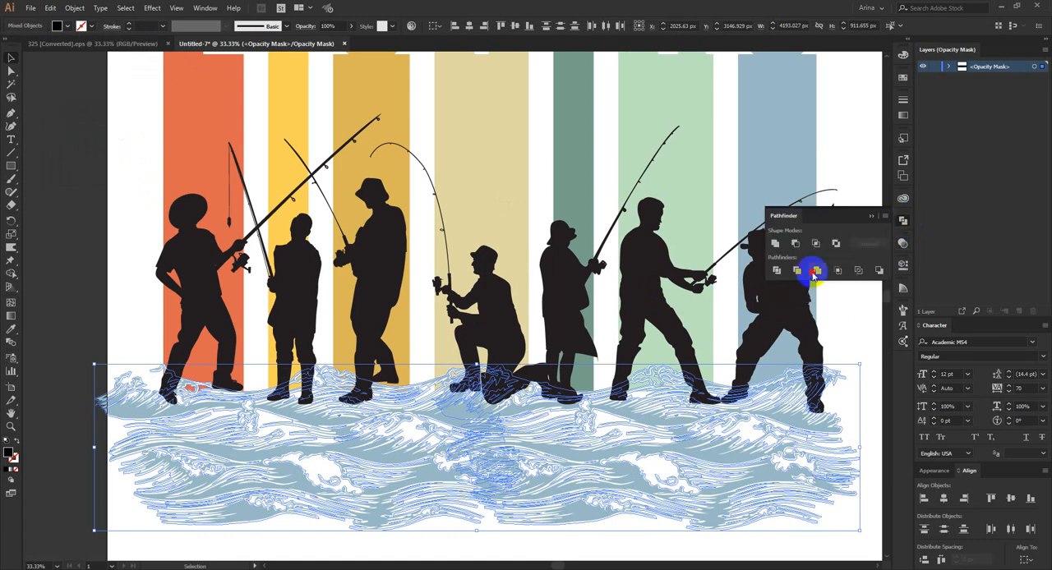
{"action": "left_click", "coordinate": [776, 270]}
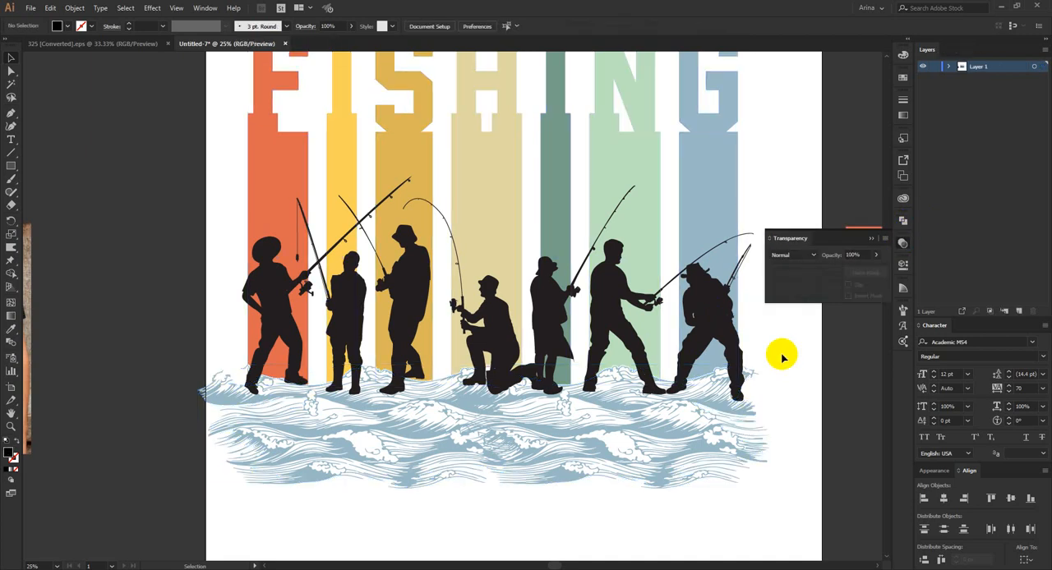
{"action": "mouse_move", "coordinate": [465, 506]}
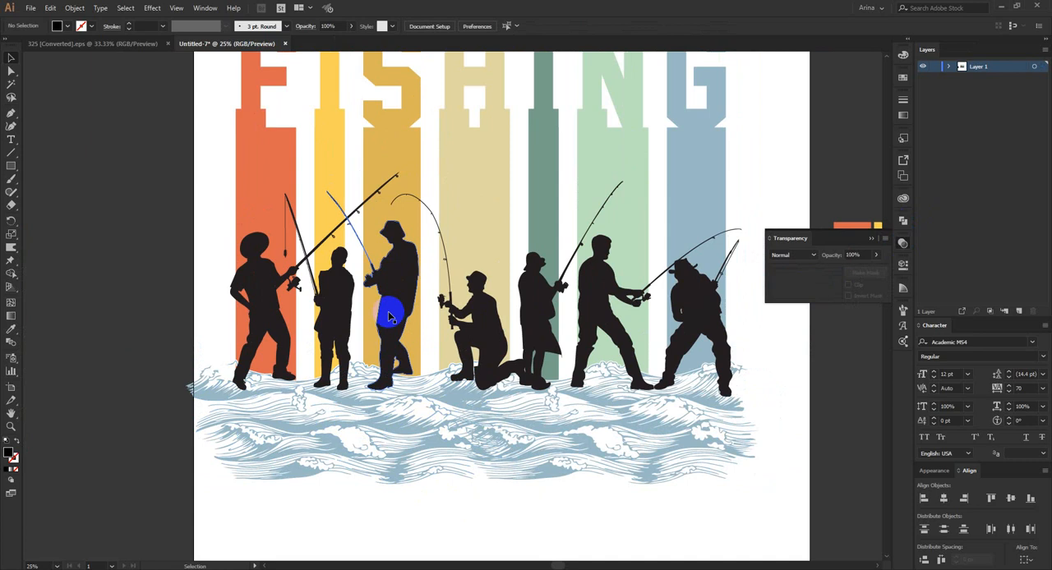
- Offset the fishermen silhouettes by 6 px, then set a fill colour for the mask shapes
{"action": "left_click", "coordinate": [389, 316]}
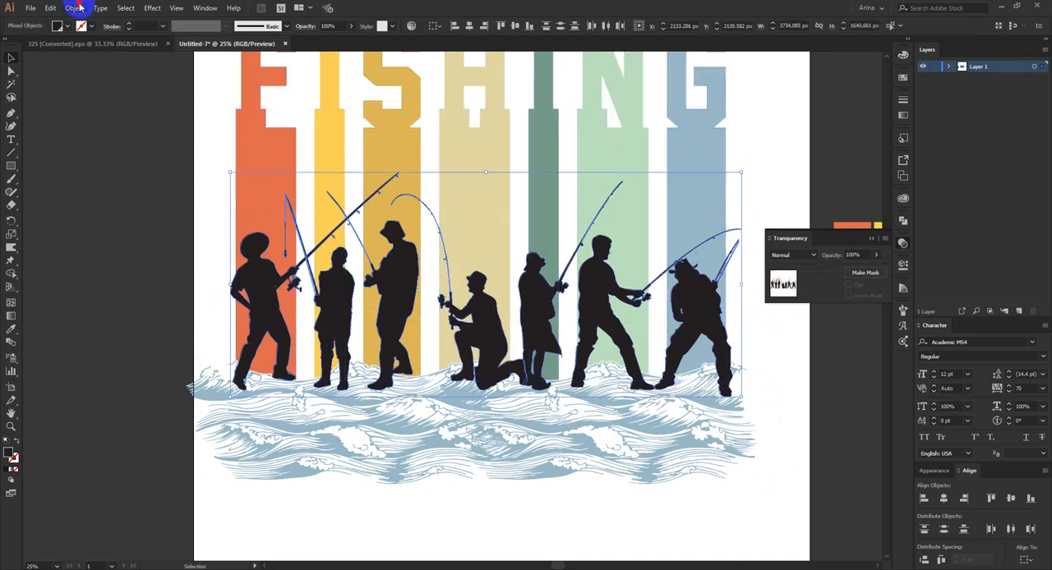
{"action": "left_click", "coordinate": [75, 8]}
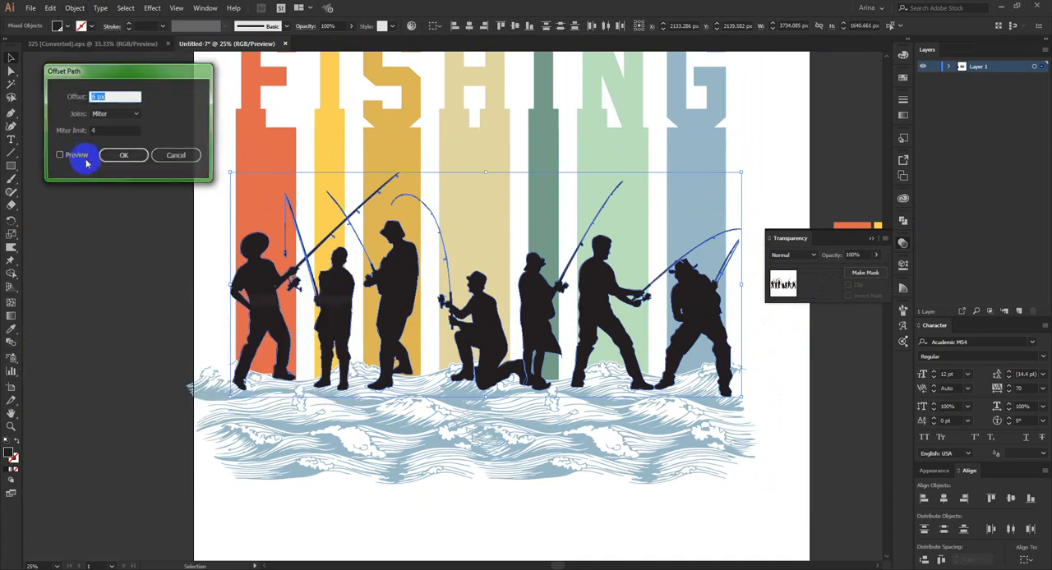
{"action": "left_click", "coordinate": [59, 156]}
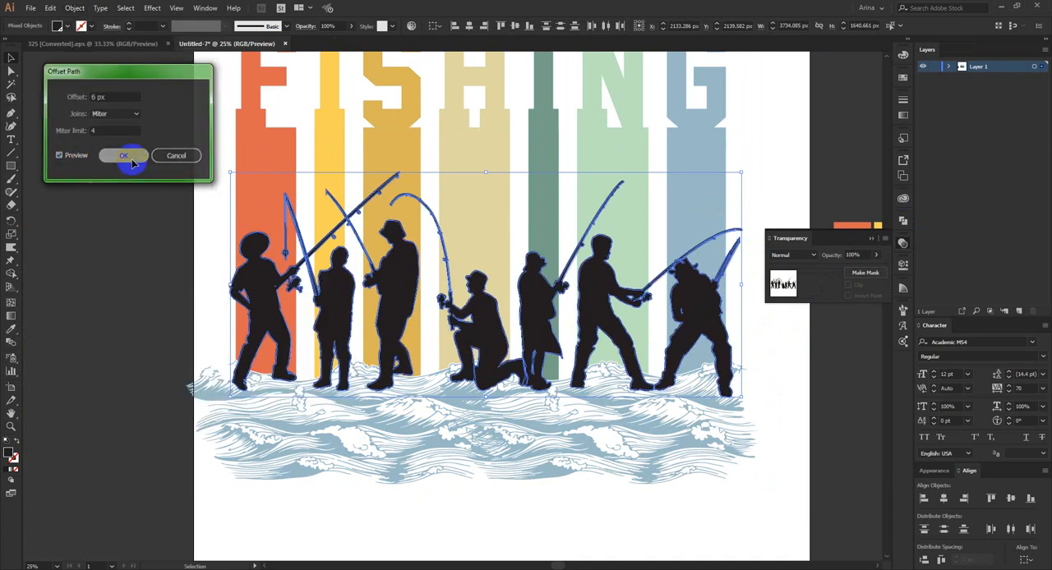
{"action": "left_click", "coordinate": [124, 155]}
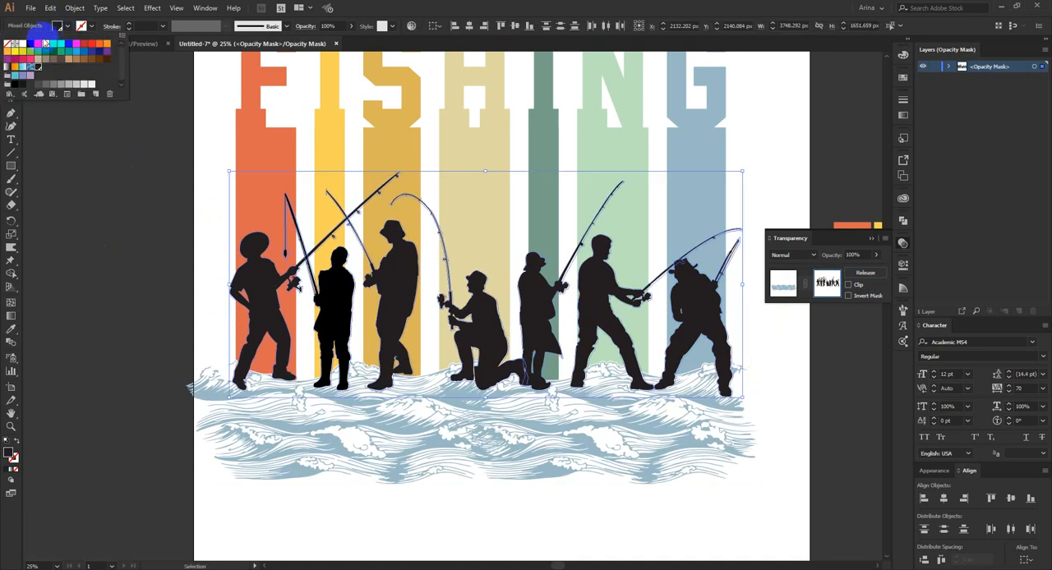
{"action": "left_click", "coordinate": [782, 282]}
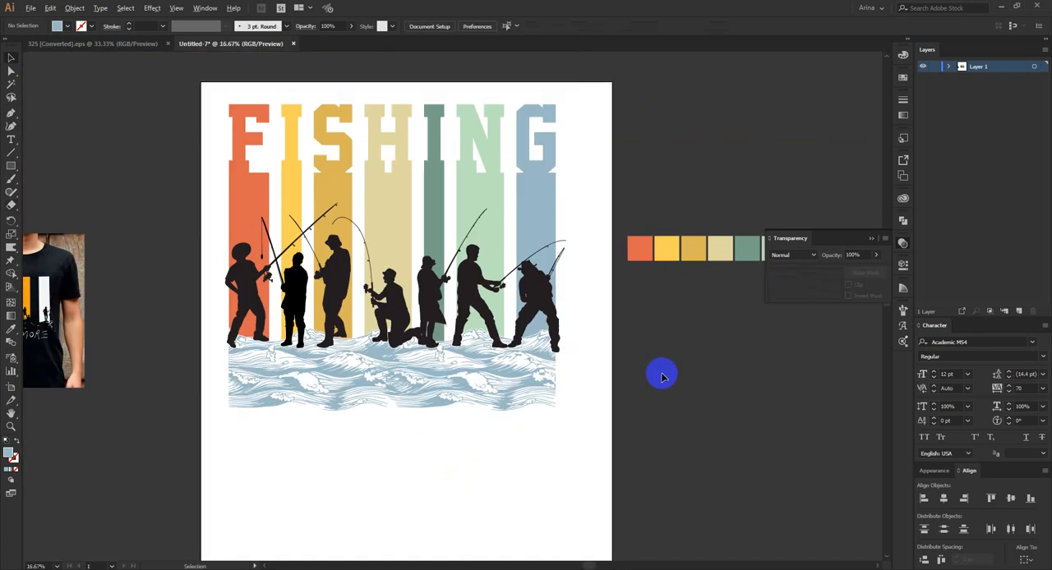
- Deselect all artwork on the canvas
{"action": "left_click", "coordinate": [296, 296]}
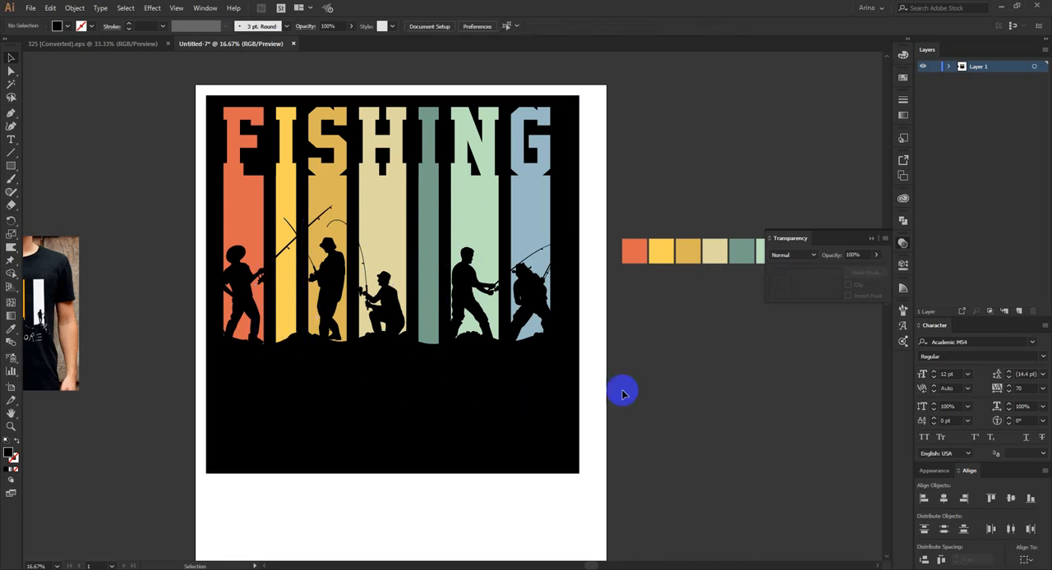
{"action": "mouse_move", "coordinate": [251, 159]}
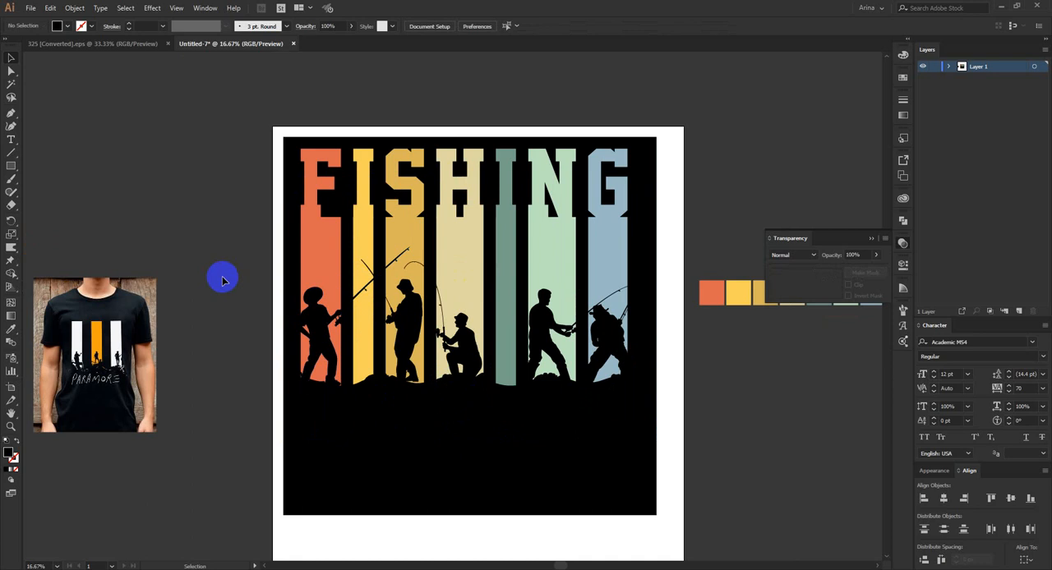
{"action": "mouse_move", "coordinate": [440, 441]}
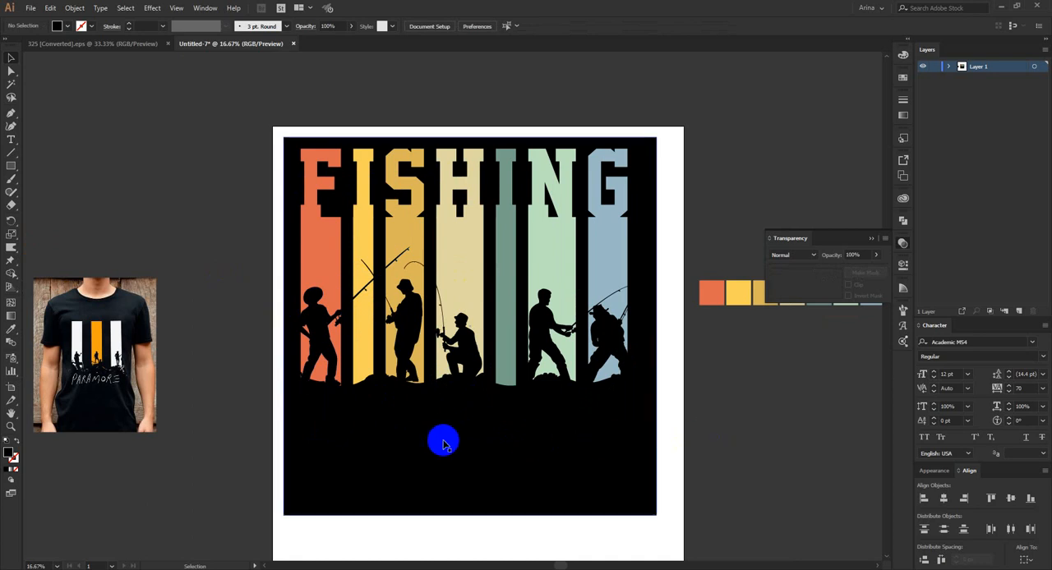
{"action": "mouse_move", "coordinate": [222, 232]}
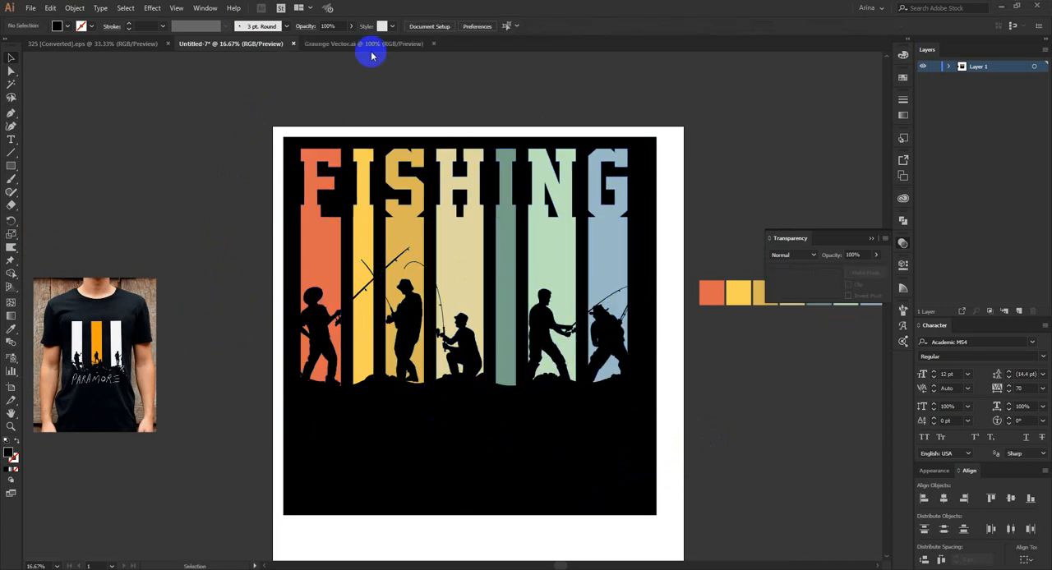
- Bring in the grunge texture from its document and stretch it over the design
{"action": "left_click", "coordinate": [341, 44]}
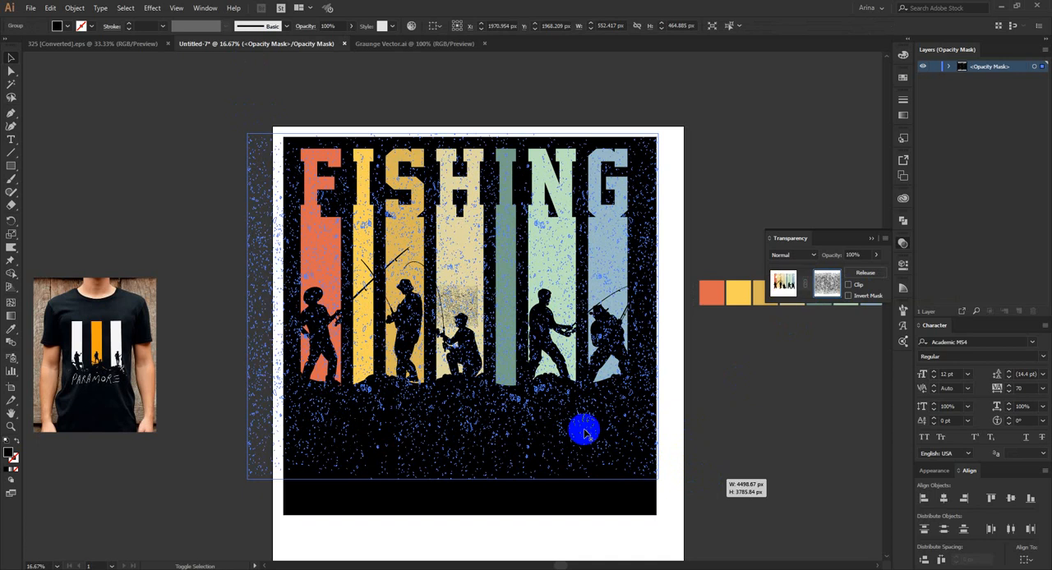
{"action": "left_click_drag", "start_coordinate": [585, 431], "coordinate": [758, 325]}
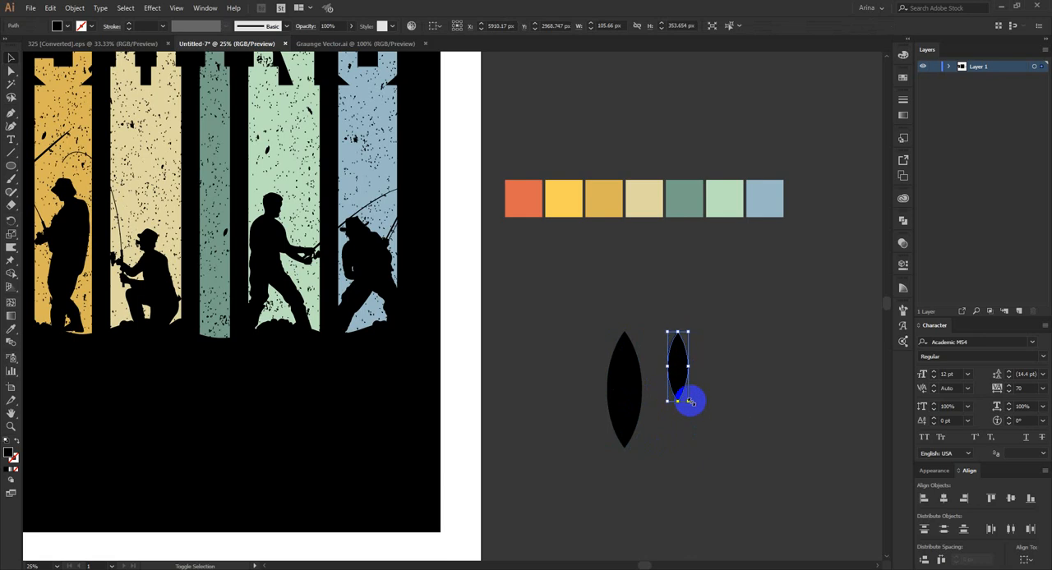
- Rotate the small leaf shape and reflect it to make a mirrored copy
{"action": "left_click_drag", "start_coordinate": [690, 401], "coordinate": [674, 419]}
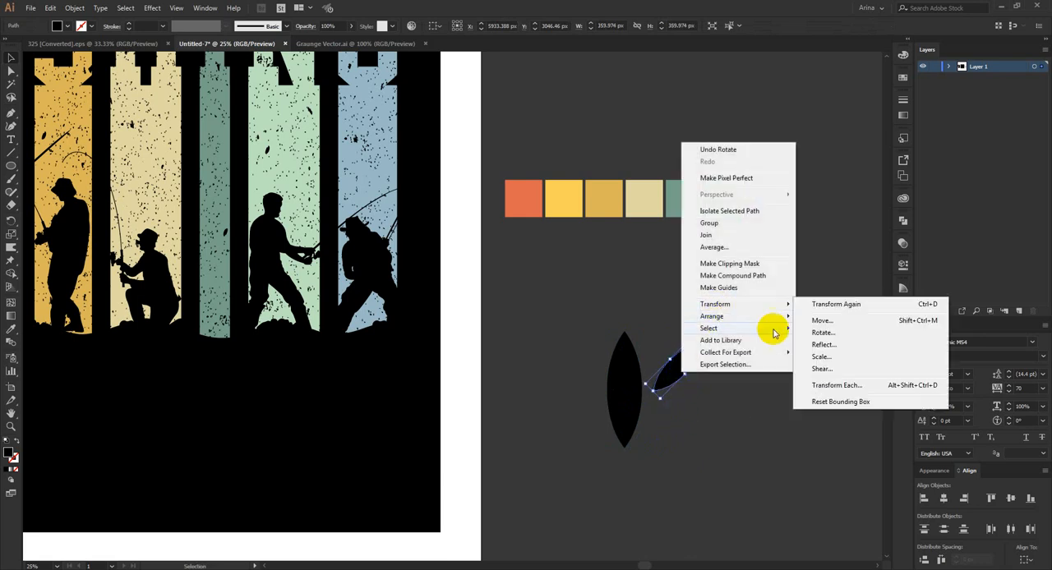
{"action": "left_click", "coordinate": [823, 344]}
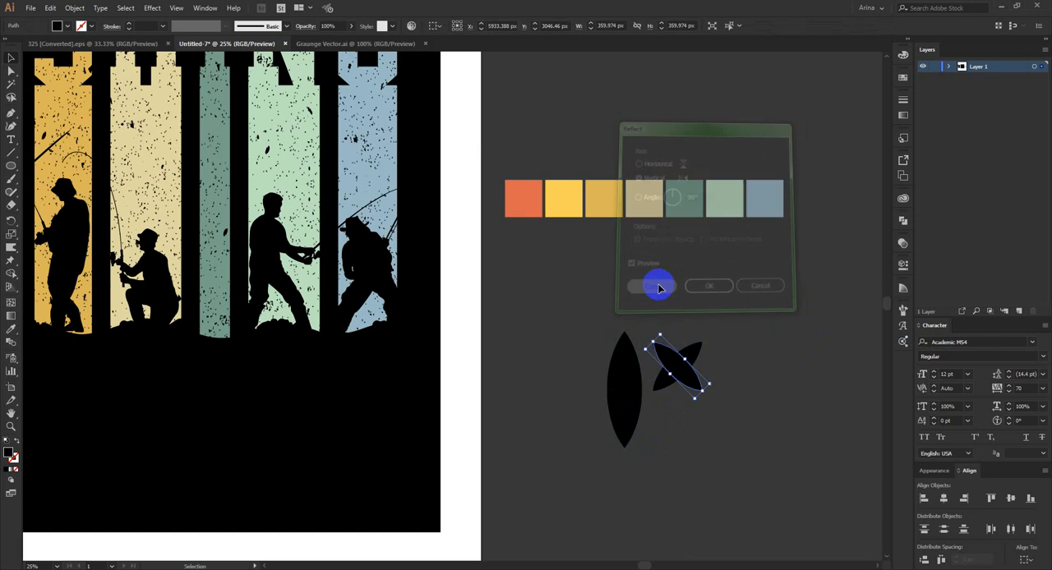
{"action": "left_click", "coordinate": [657, 285]}
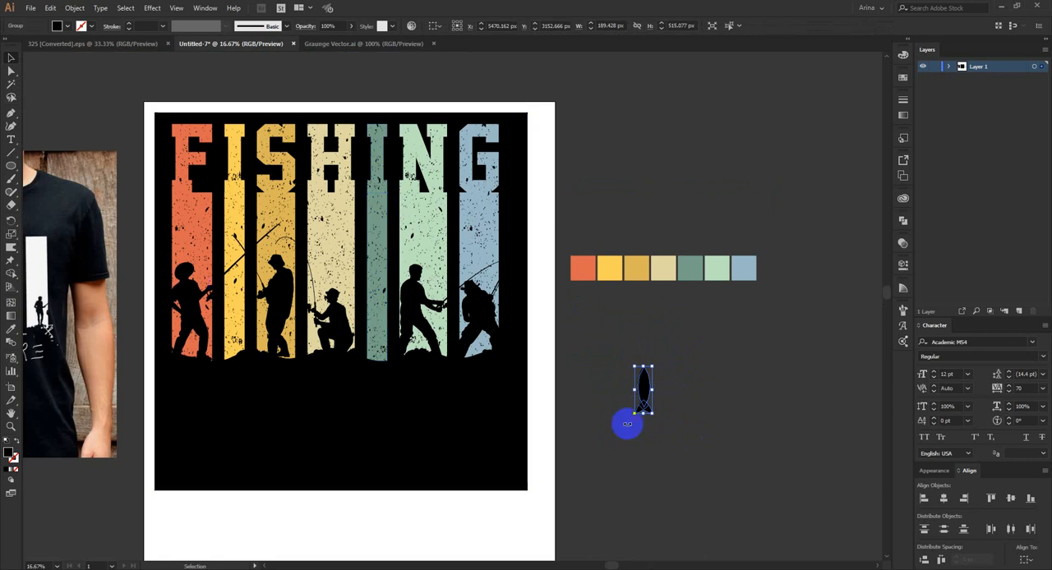
- Place the fish, shrink it into the yellow bar, and adjust the fishing line's stroke weight
{"action": "left_click_drag", "start_coordinate": [626, 424], "coordinate": [234, 296]}
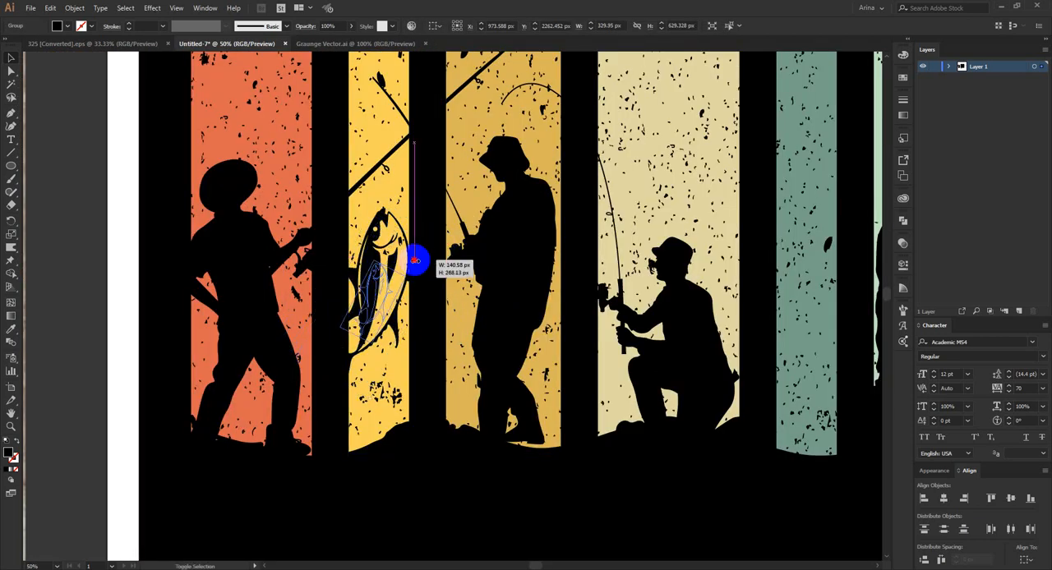
{"action": "left_click_drag", "start_coordinate": [415, 261], "coordinate": [370, 296]}
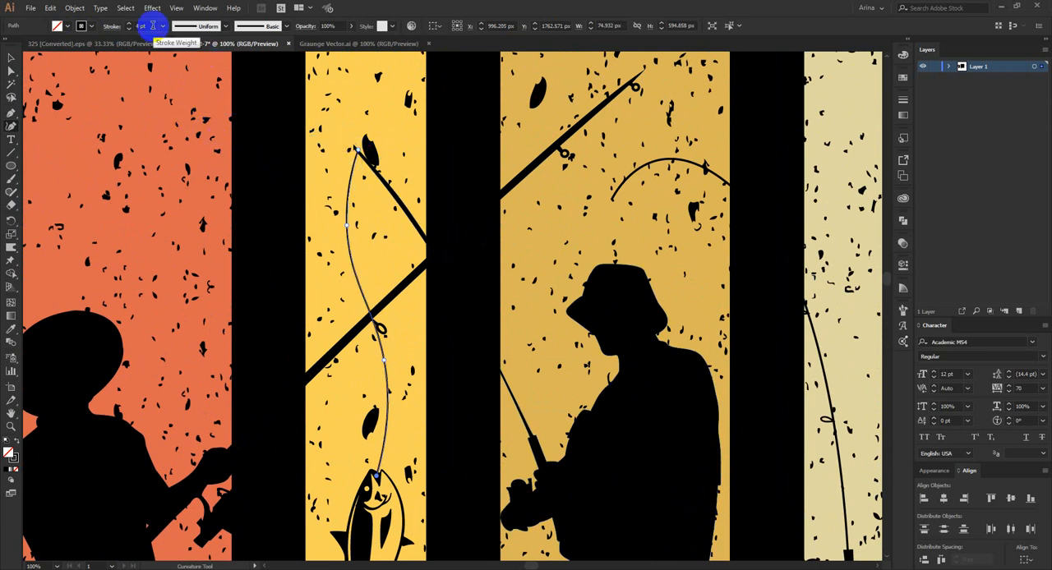
{"action": "left_click", "coordinate": [228, 44]}
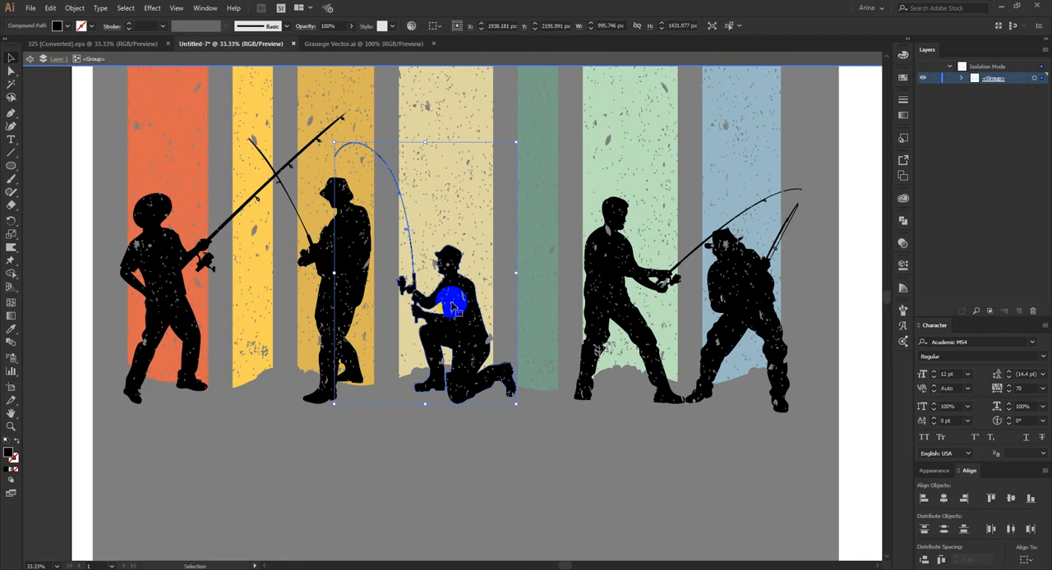
- Open the Reflect transform options for the kneeling fisherman silhouette
{"action": "right_click", "coordinate": [454, 306]}
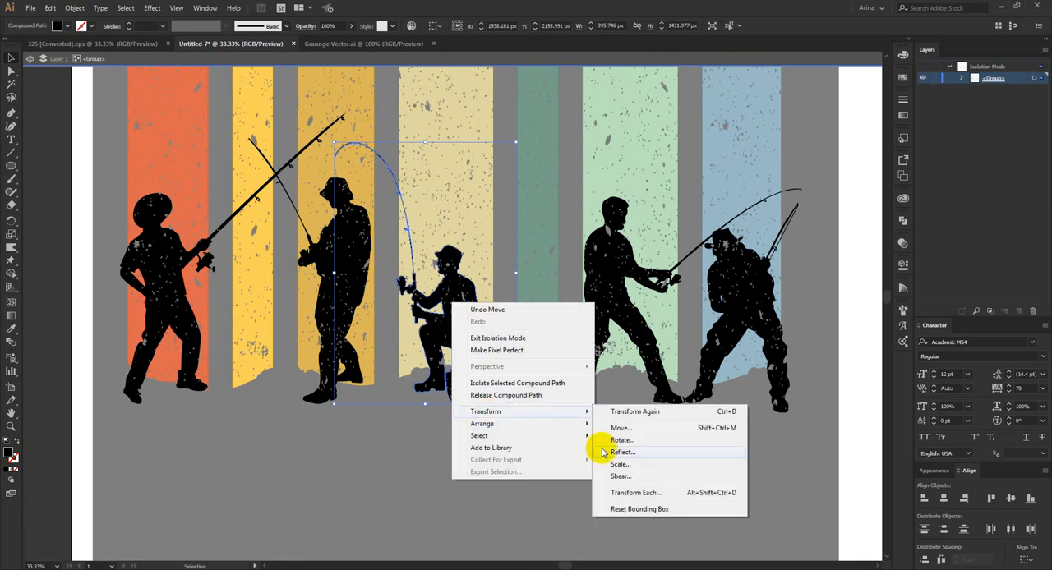
{"action": "left_click", "coordinate": [622, 452]}
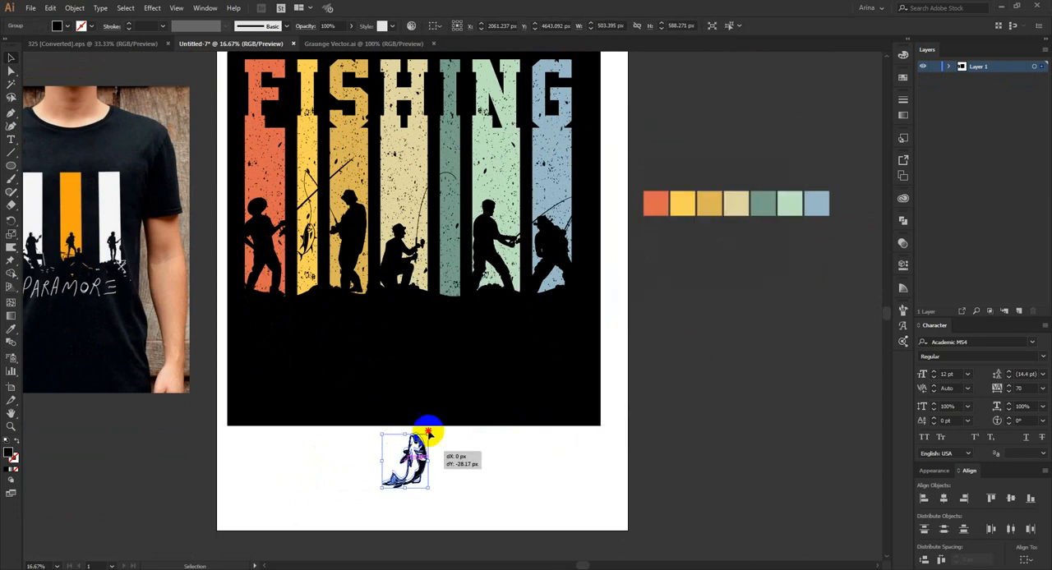
- Drag a fish copy into the teal bar and attach its line to the rod tip
{"action": "left_click_drag", "start_coordinate": [402, 458], "coordinate": [440, 214]}
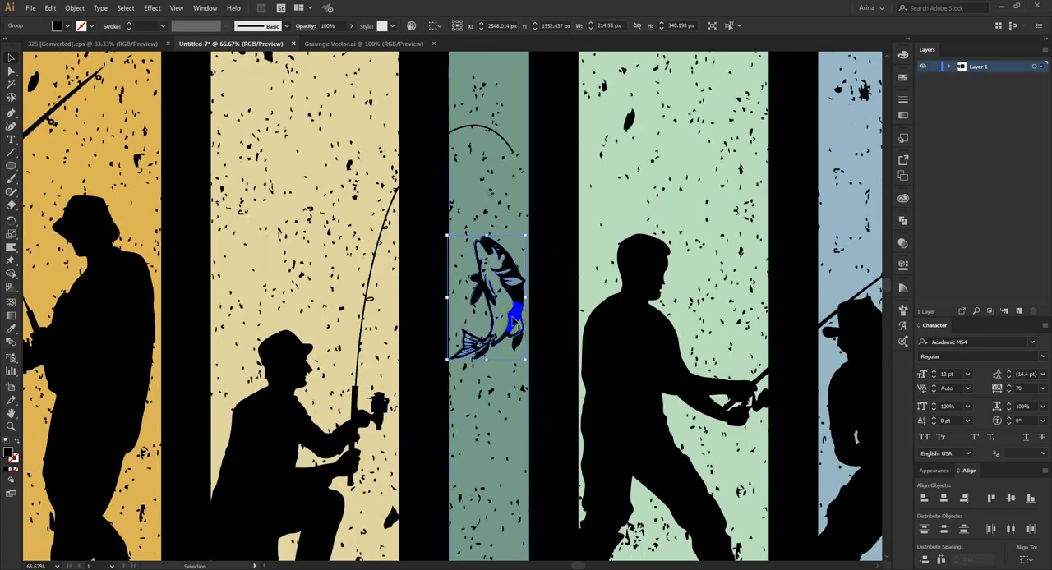
{"action": "left_click_drag", "start_coordinate": [487, 300], "coordinate": [487, 415]}
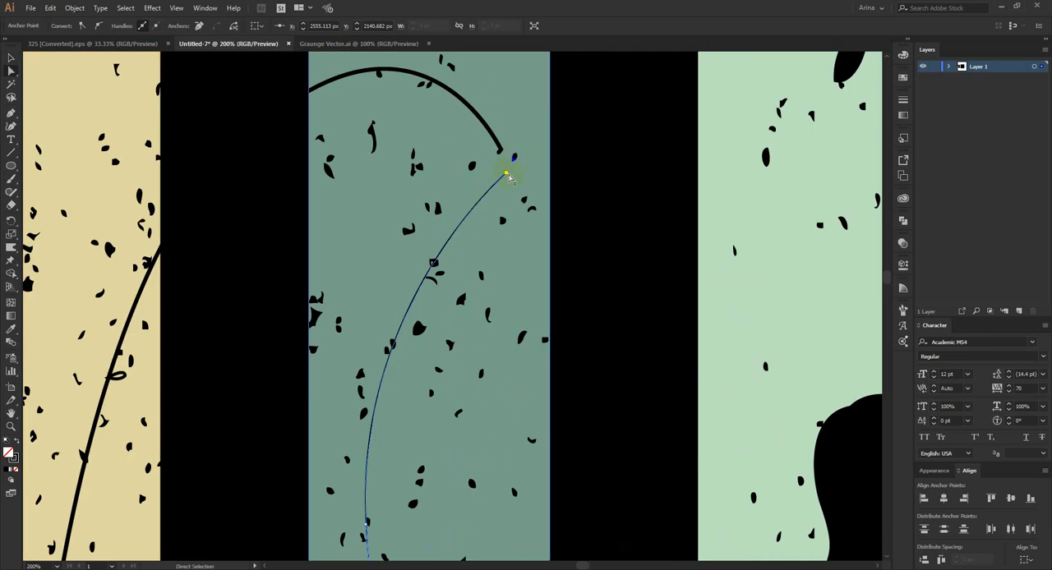
{"action": "left_click_drag", "start_coordinate": [508, 174], "coordinate": [497, 152]}
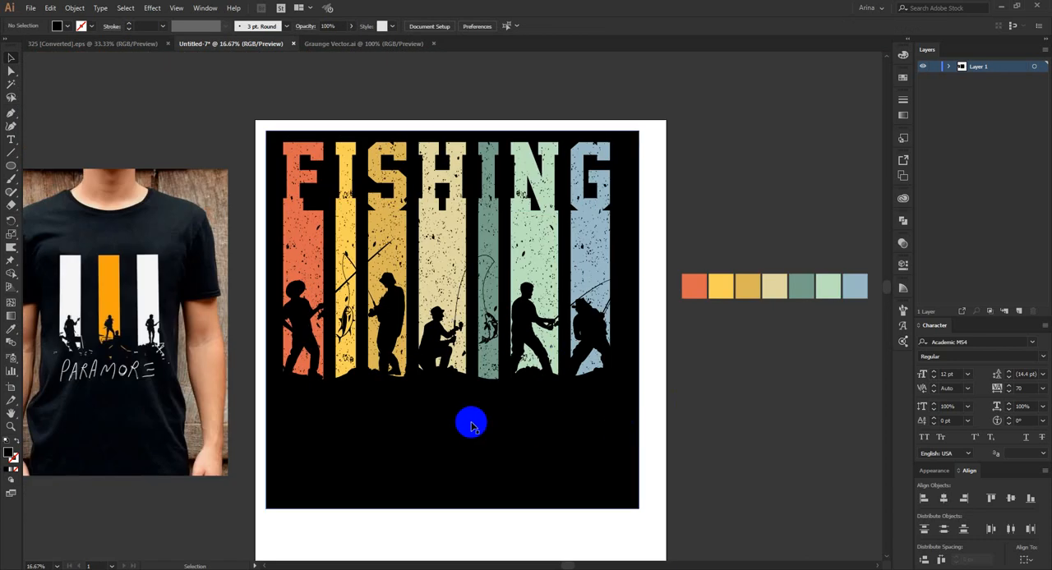
{"action": "mouse_move", "coordinate": [685, 433]}
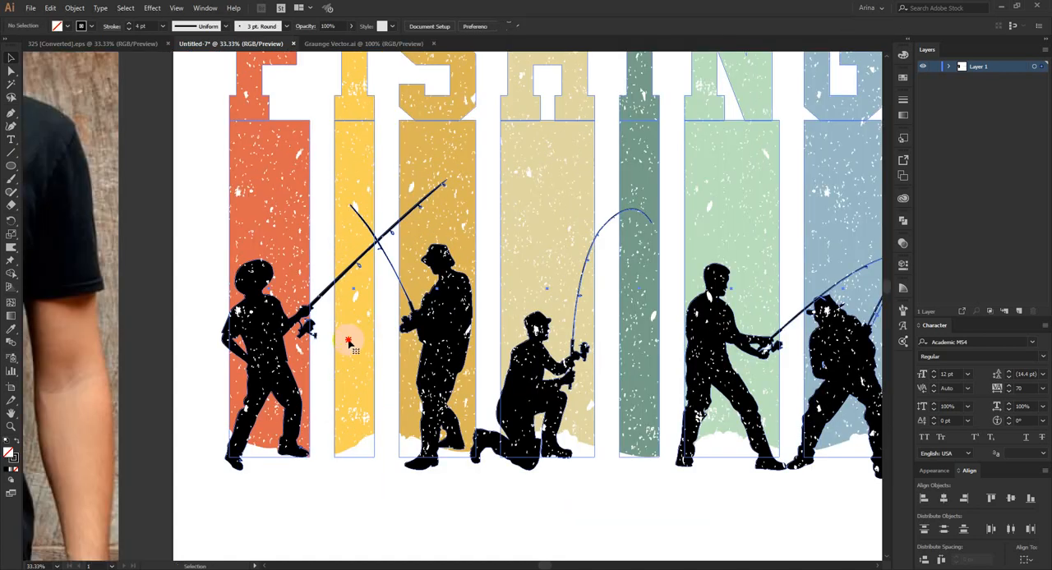
- Enter Isolation Mode on the FISHING bars-and-fishermen artwork group
{"action": "double_click", "coordinate": [349, 342]}
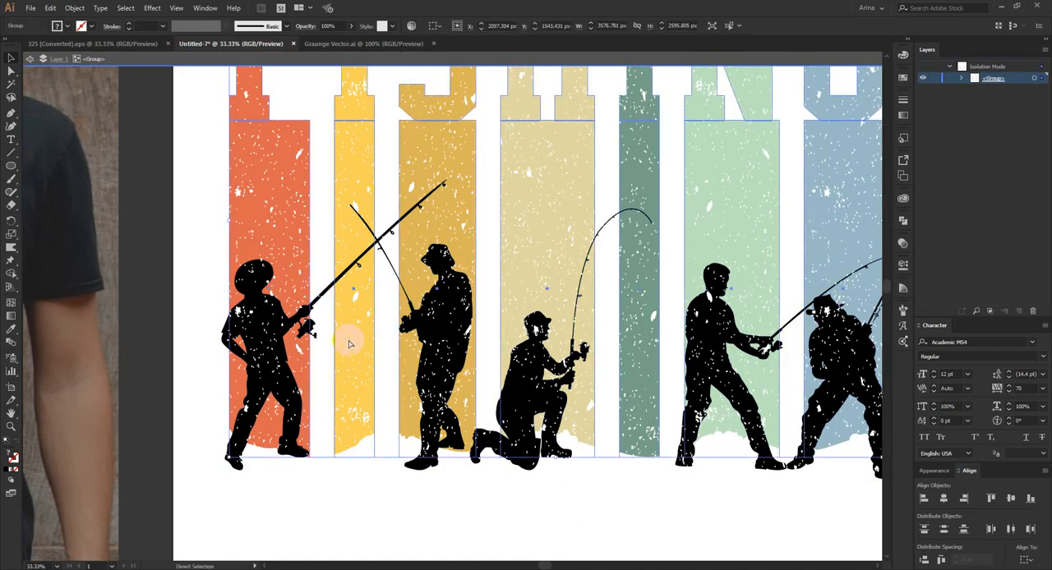